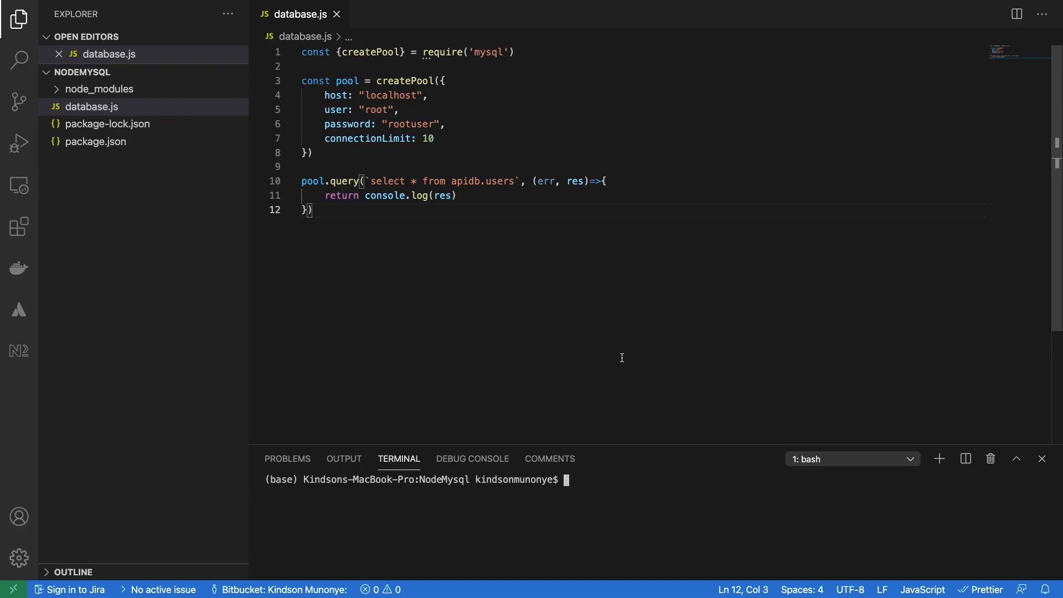
{"action": "mouse_move", "coordinate": [561, 134]}
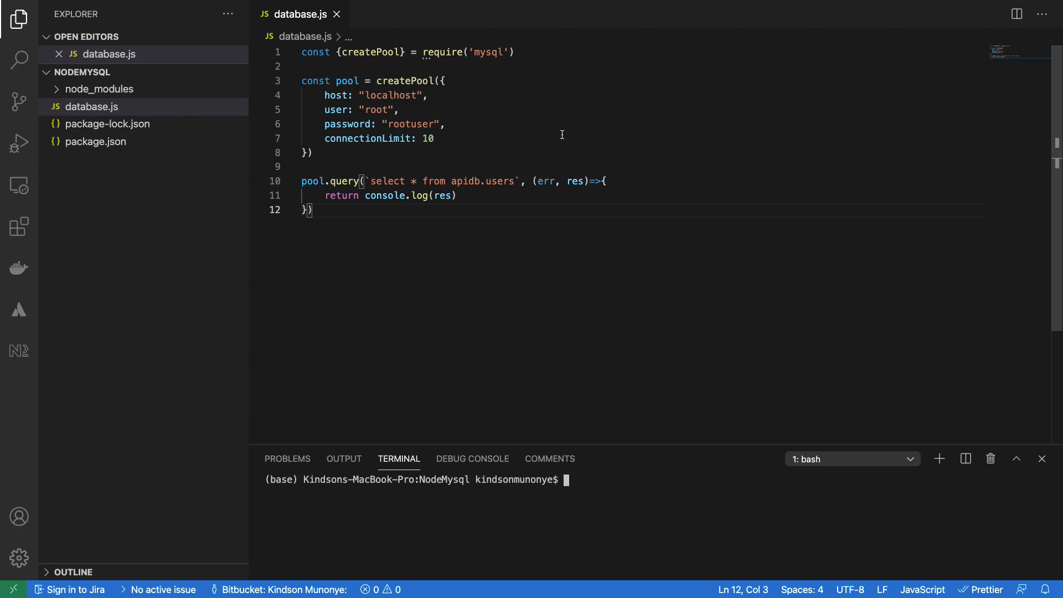
{"action": "mouse_move", "coordinate": [407, 242]}
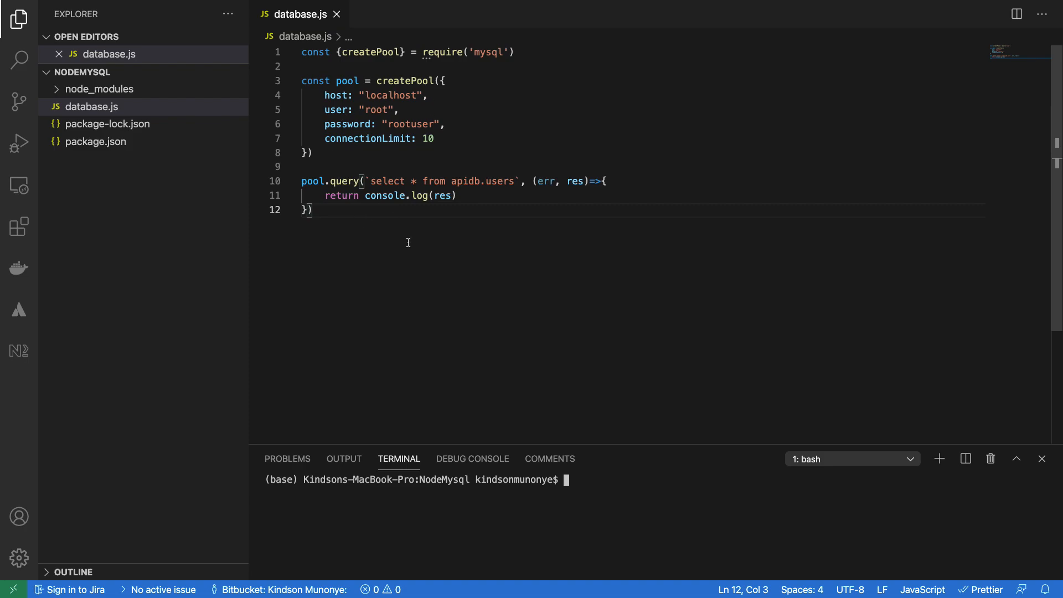
{"action": "mouse_move", "coordinate": [433, 155]}
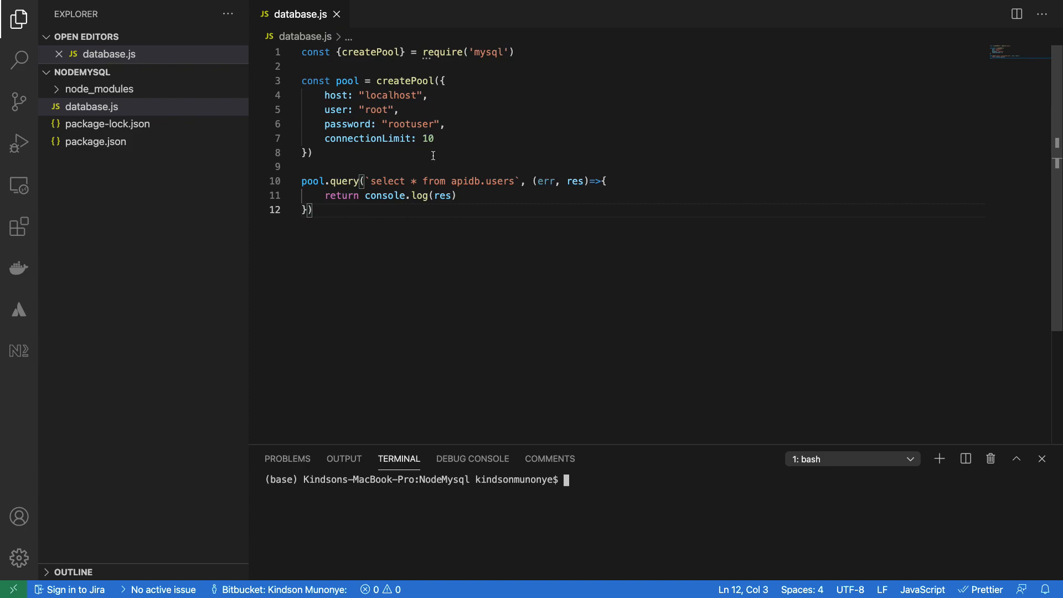
{"action": "mouse_move", "coordinate": [336, 15]}
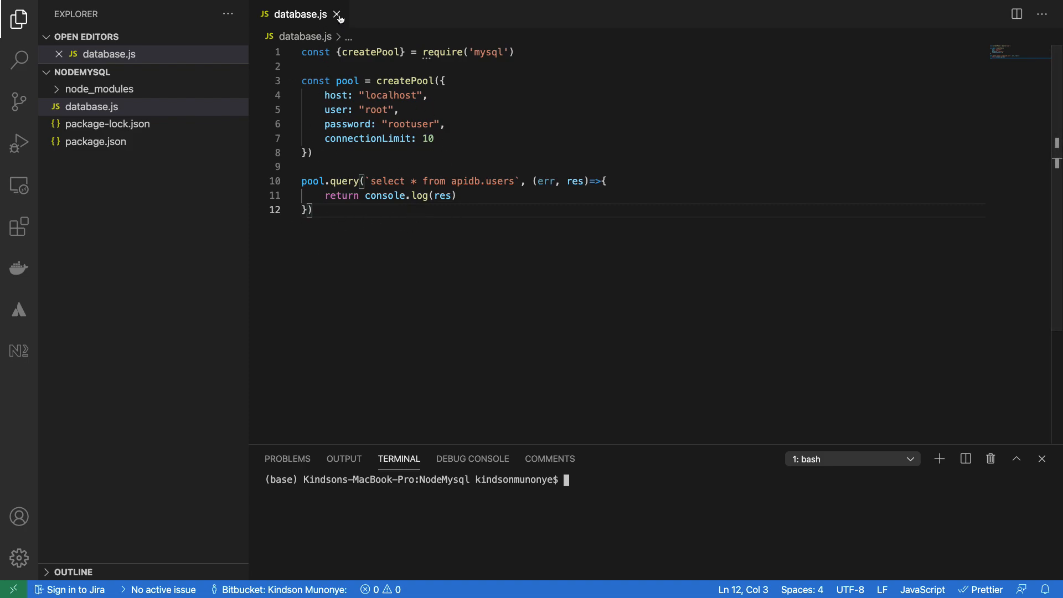
{"action": "mouse_move", "coordinate": [449, 279]}
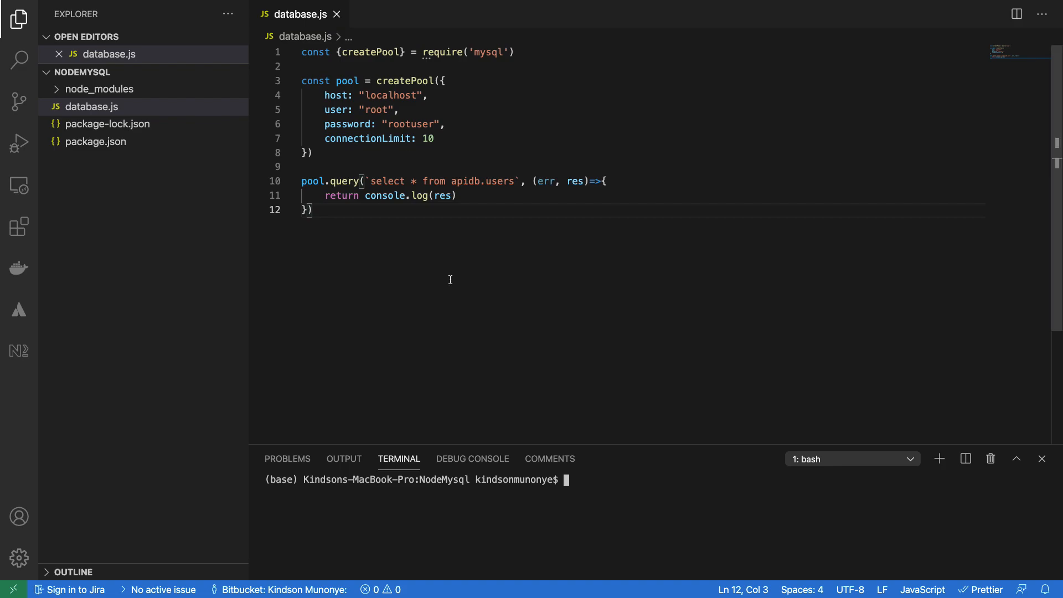
Expand postgres > Schemas > public > Tables and view all rows of the users table.
{"action": "left_click", "coordinate": [339, 14]}
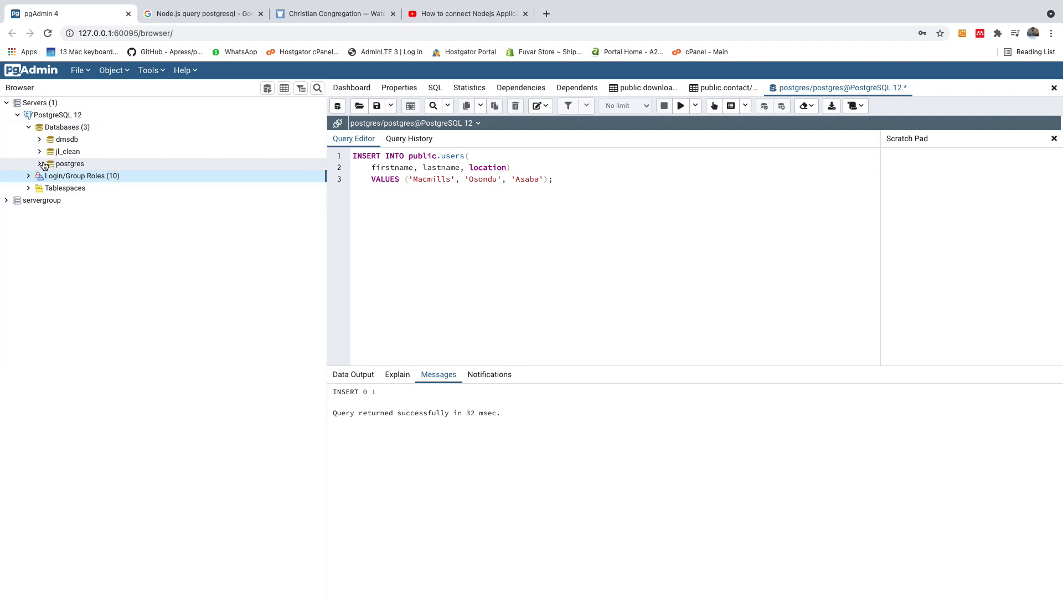
{"action": "left_click", "coordinate": [38, 164]}
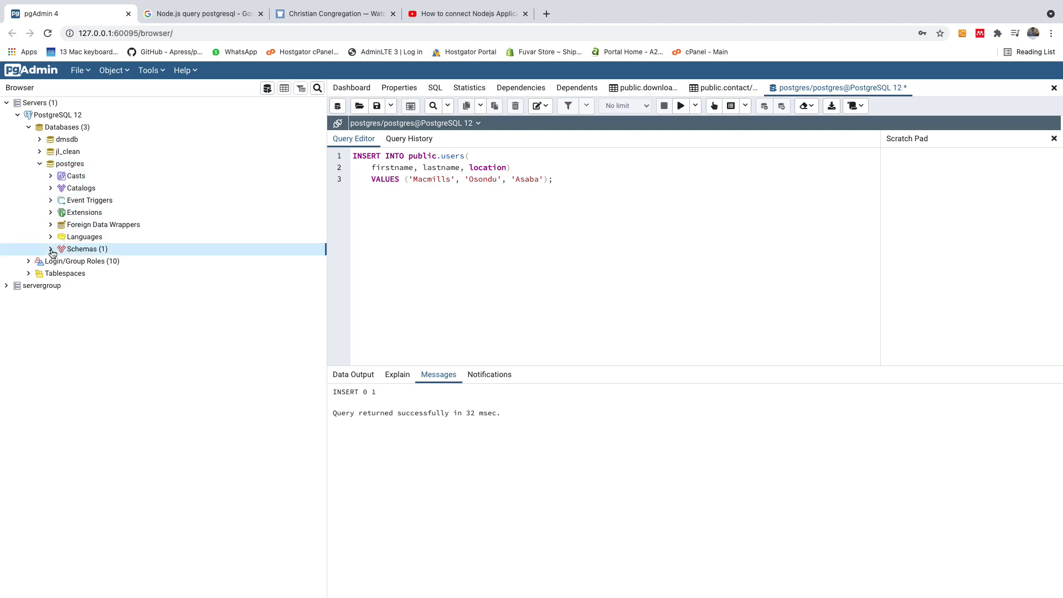
{"action": "left_click", "coordinate": [51, 249]}
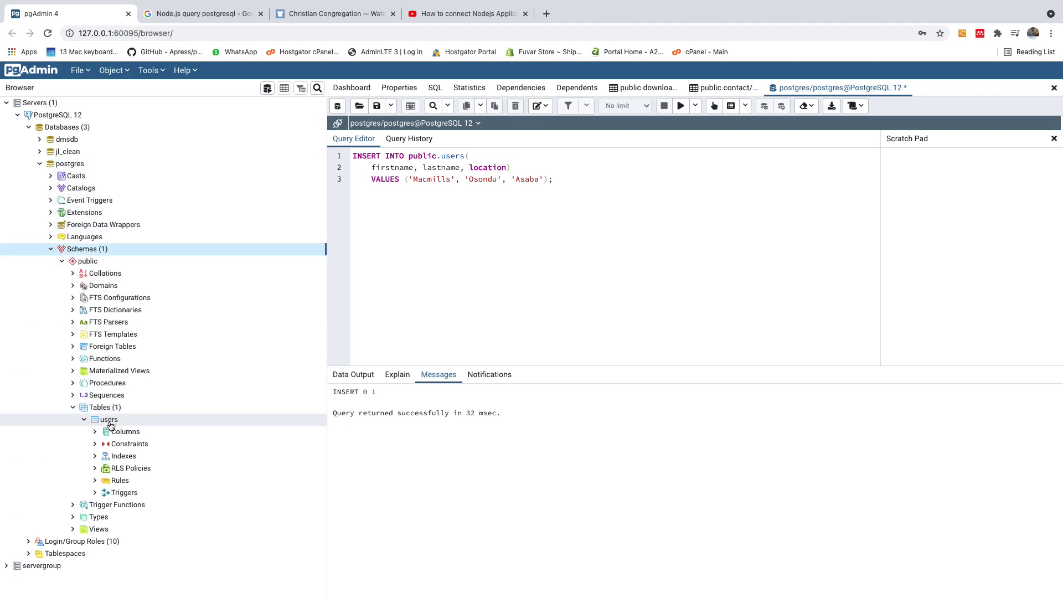
{"action": "right_click", "coordinate": [109, 418]}
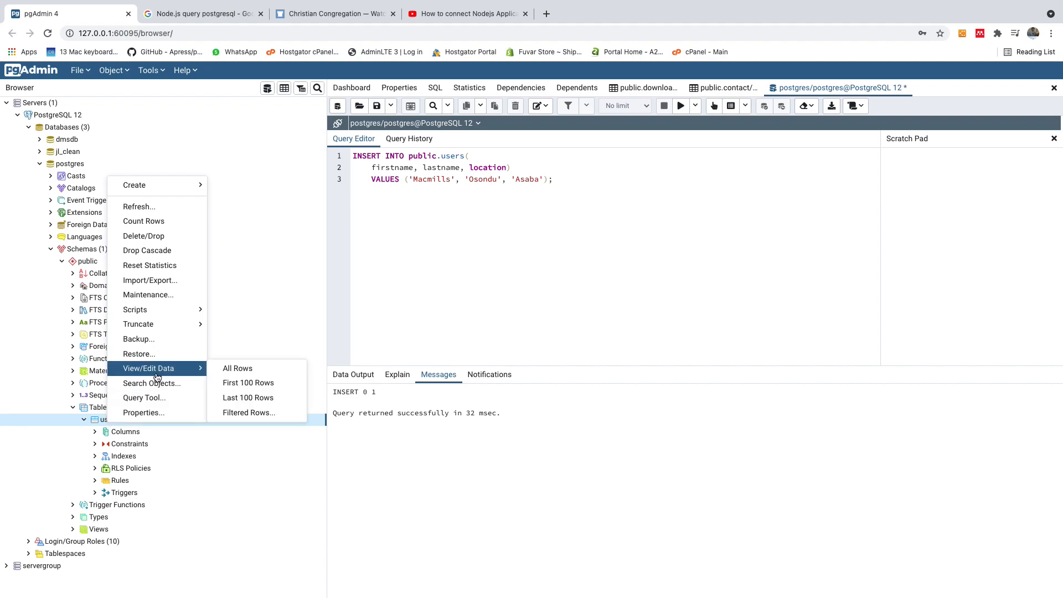
{"action": "left_click", "coordinate": [237, 368]}
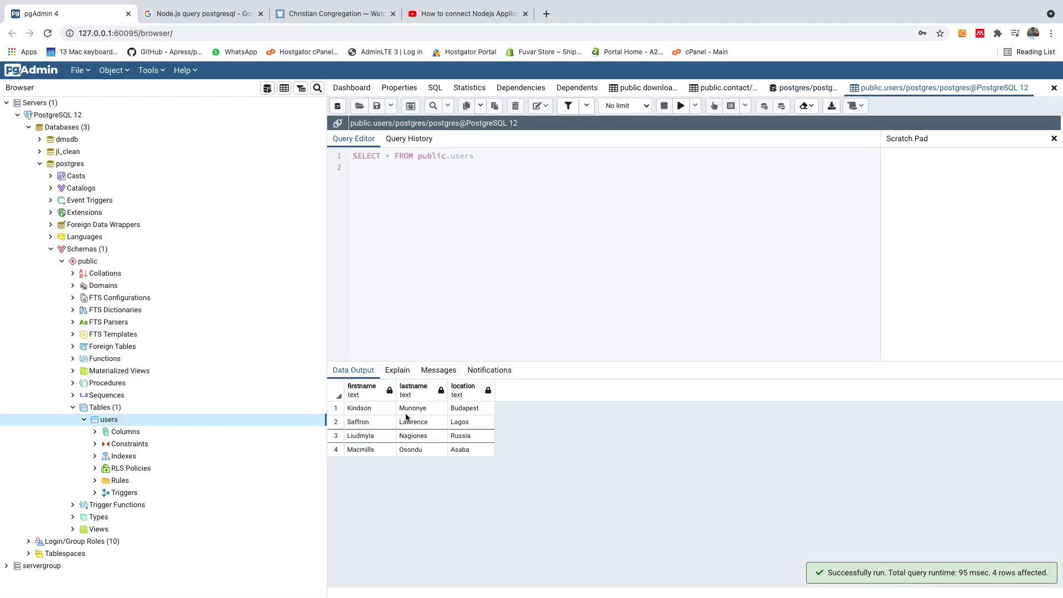
{"action": "mouse_move", "coordinate": [463, 472]}
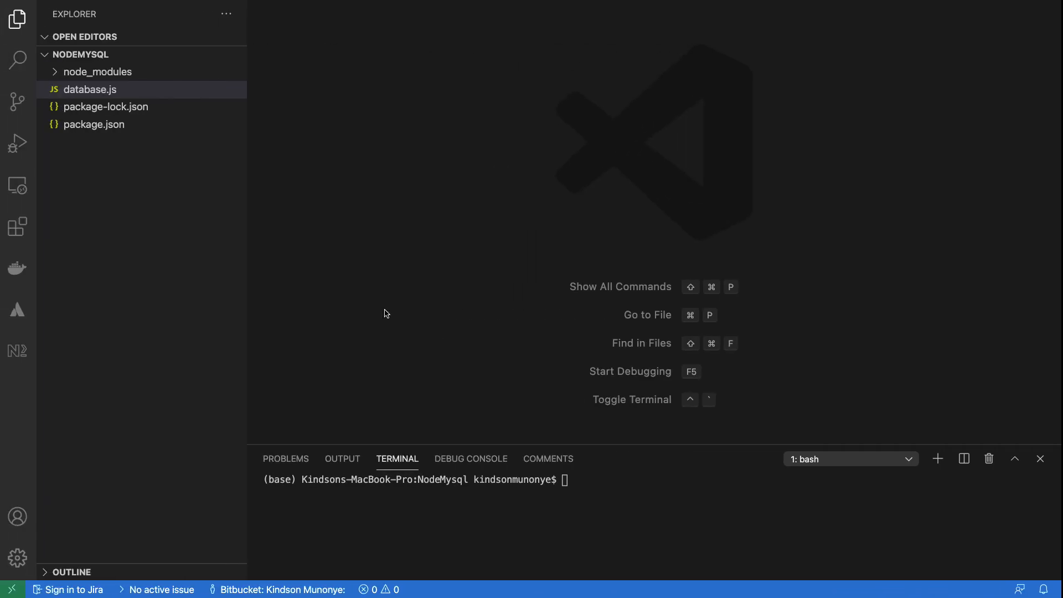
{"action": "mouse_move", "coordinate": [448, 266]}
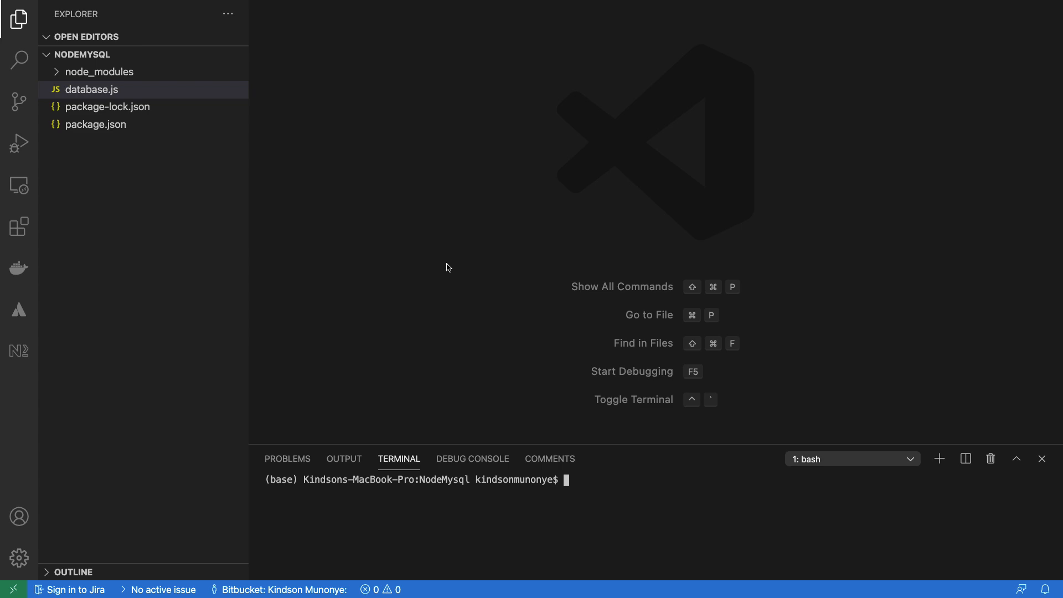
{"action": "mouse_move", "coordinate": [438, 296]}
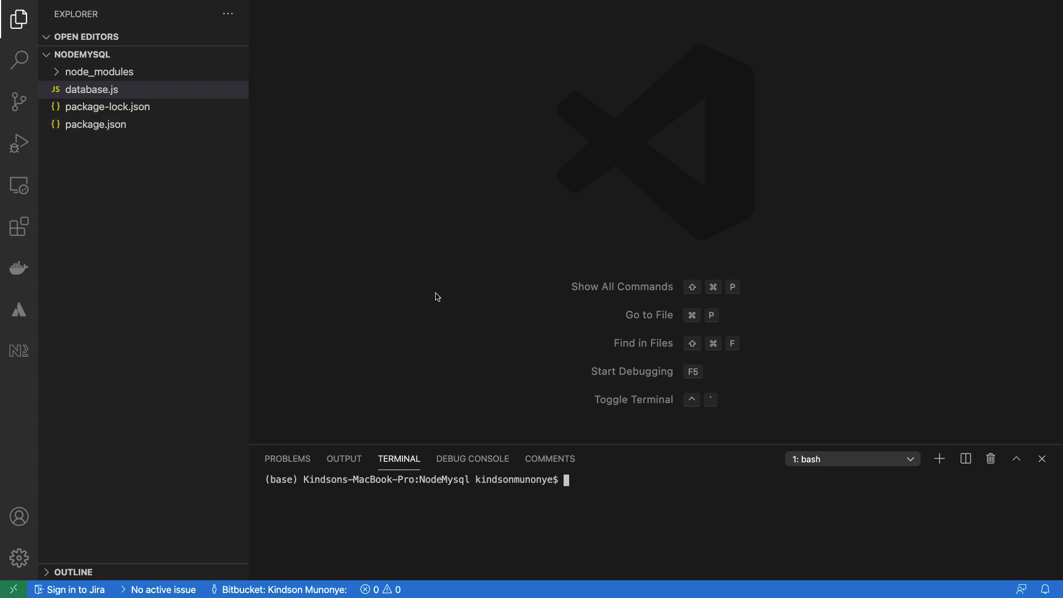
{"action": "mouse_move", "coordinate": [121, 75]}
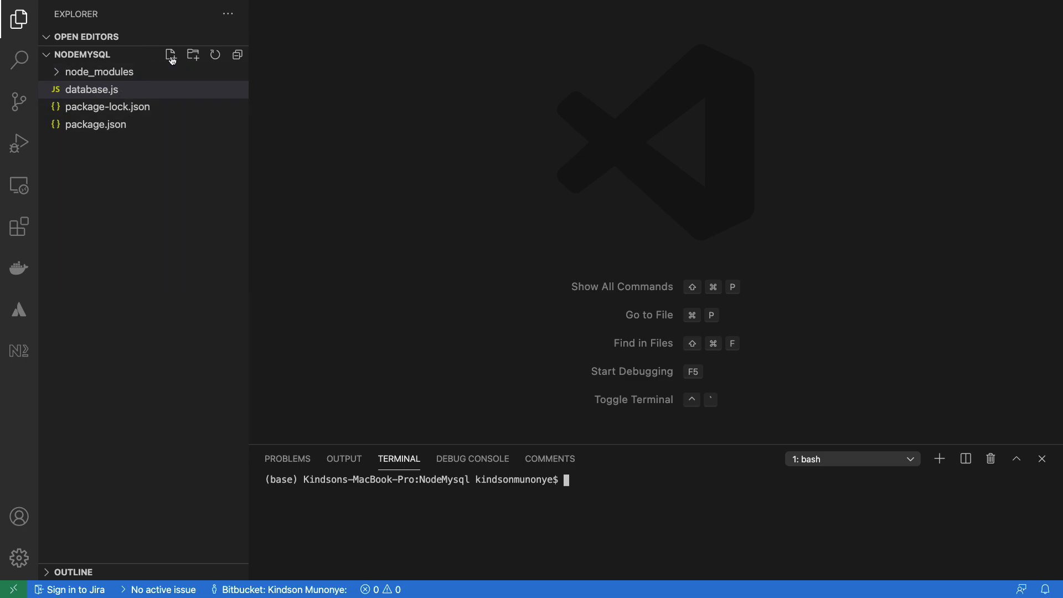
Create a new file named databasepg.js in the NODEMYSQL project Explorer.
{"action": "left_click", "coordinate": [171, 56]}
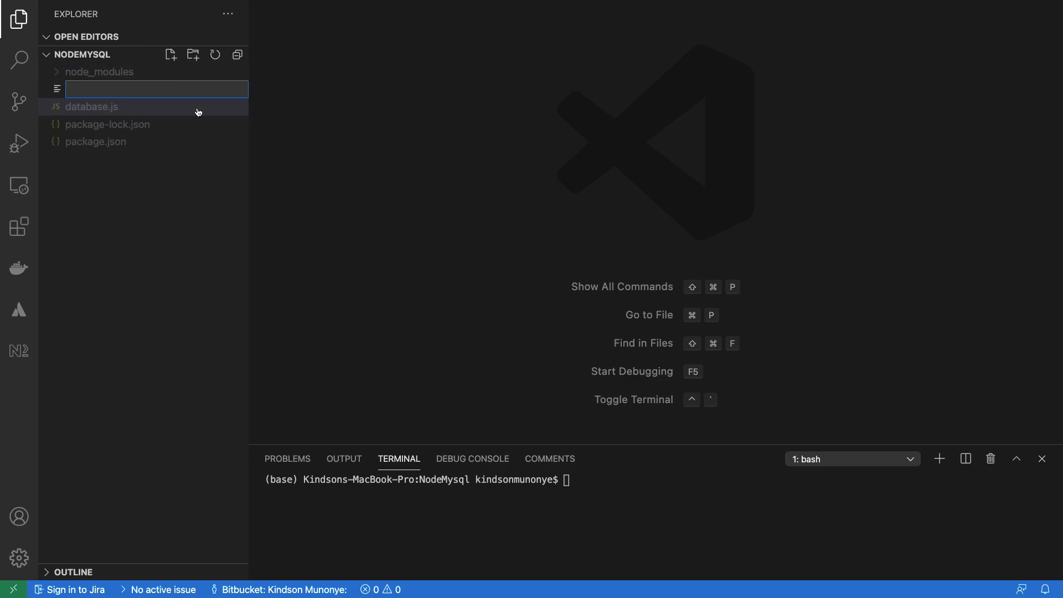
{"action": "type", "text": "database"}
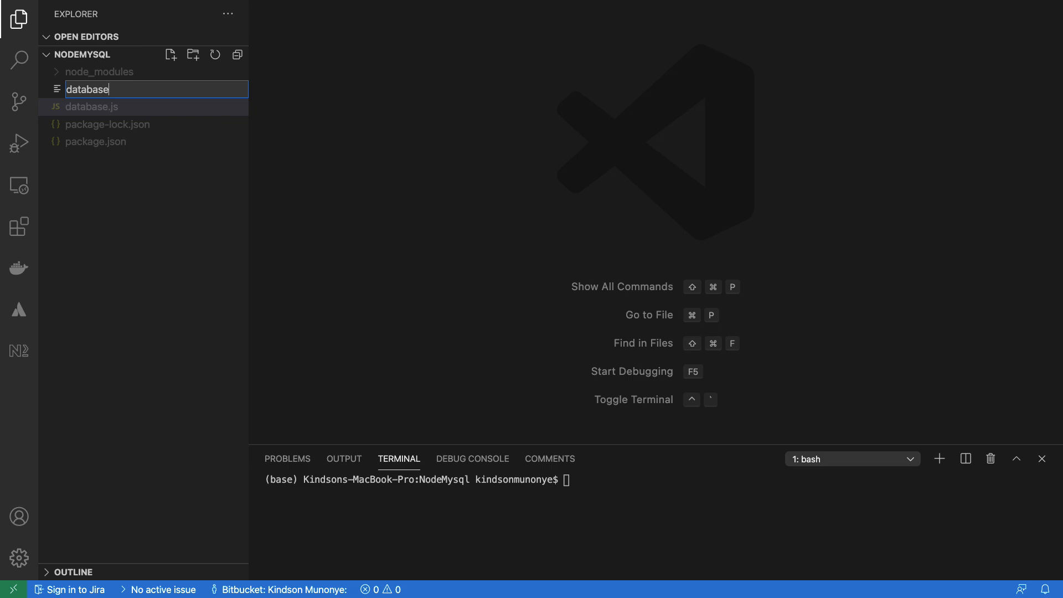
{"action": "type", "text": "pd"}
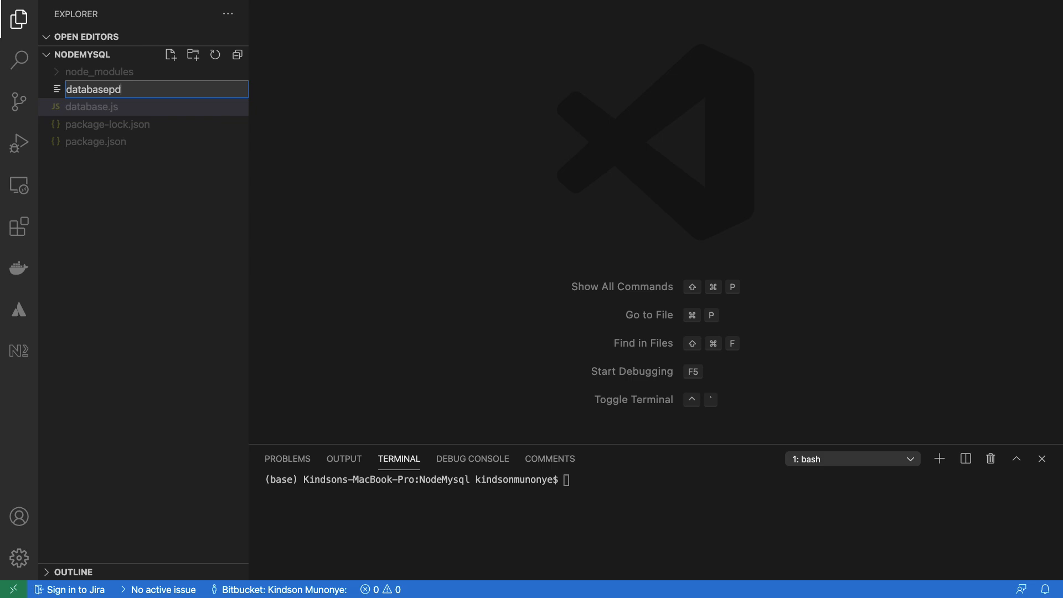
{"action": "type", "text": "g.j"}
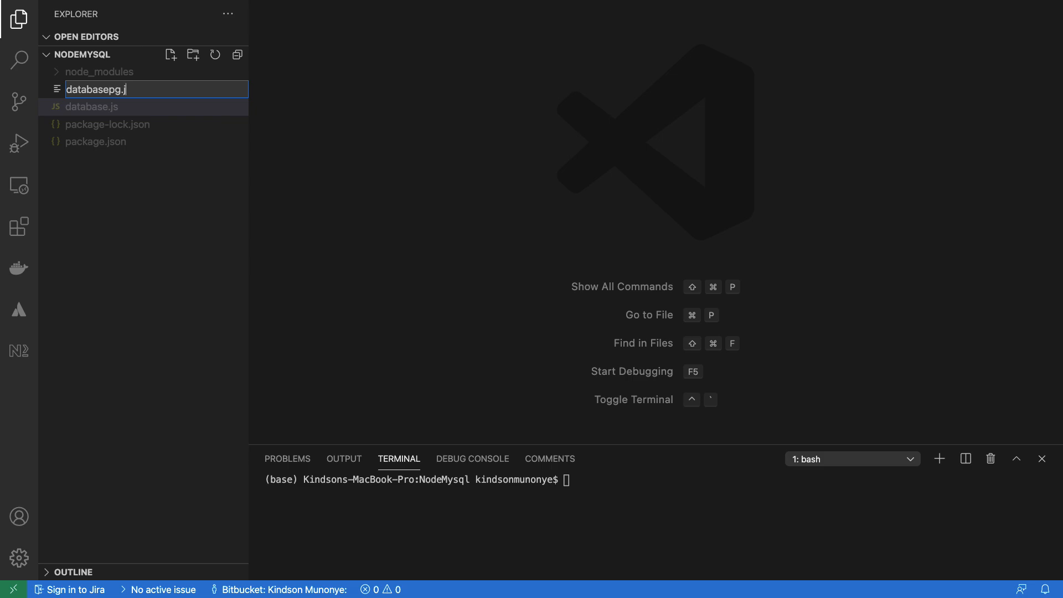
{"action": "key", "text": "Enter"}
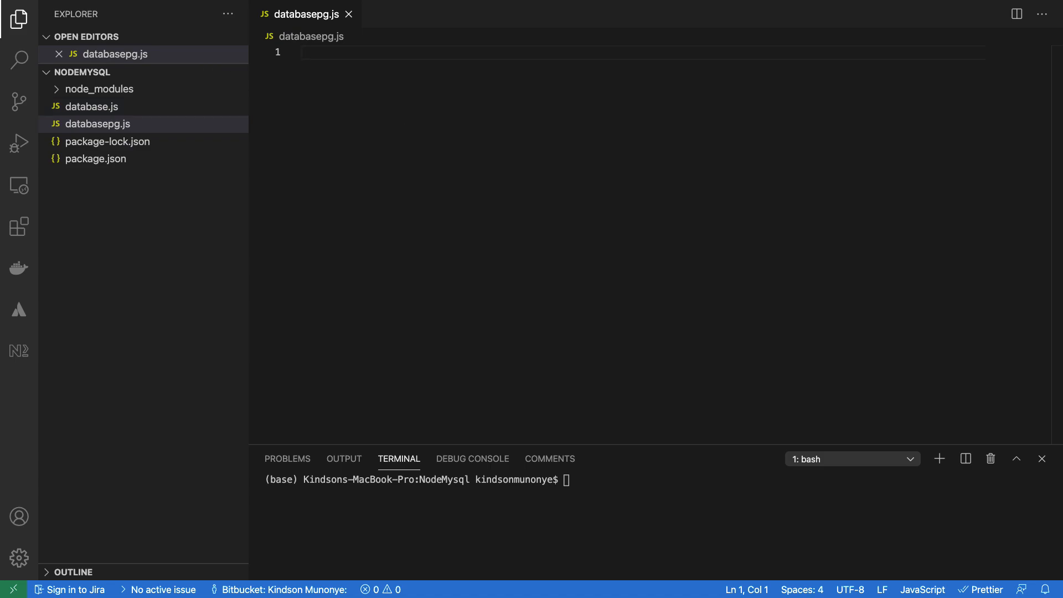
{"action": "mouse_move", "coordinate": [428, 111]}
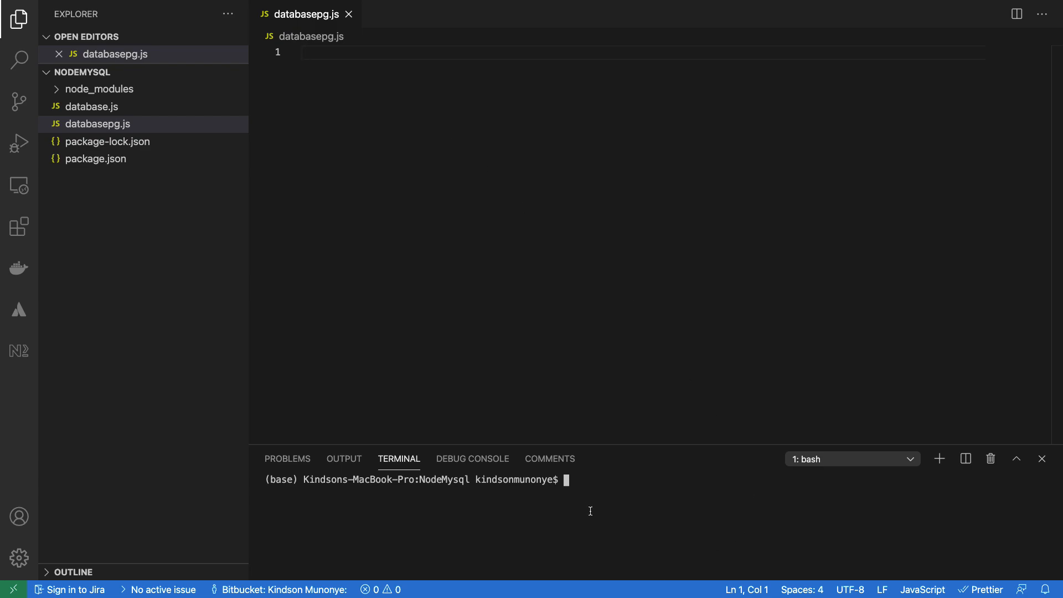
Initialise the project in the terminal with npm init -y.
{"action": "type", "text": "npm init i"}
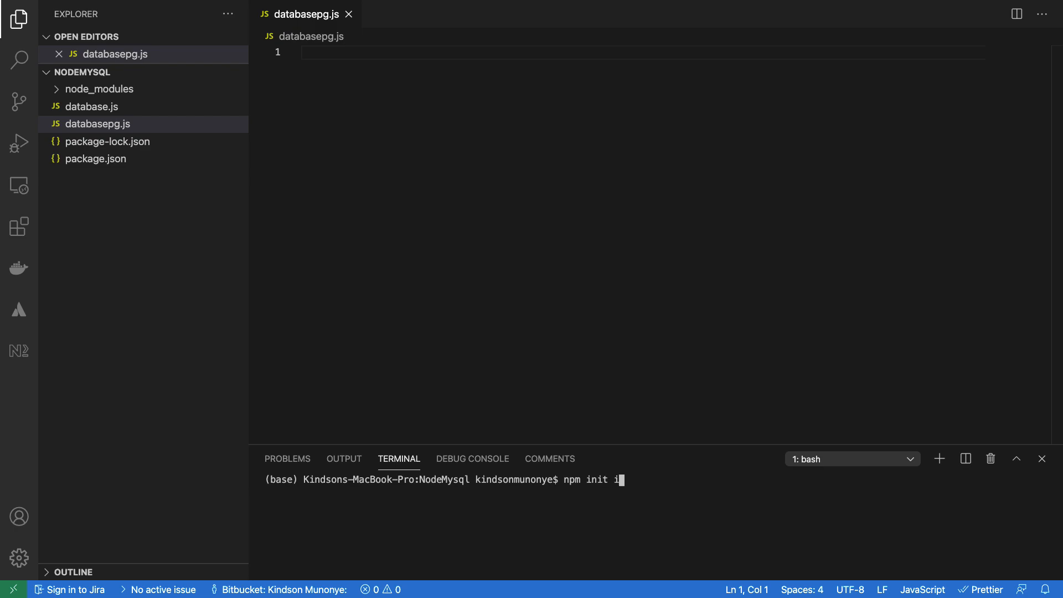
{"action": "type", "text": "-y"}
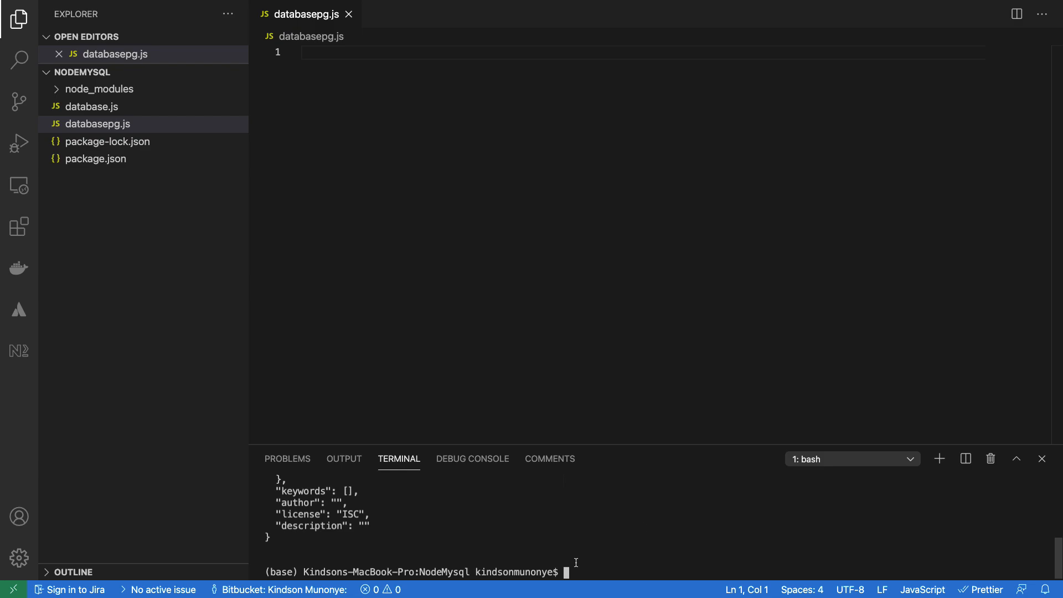
{"action": "mouse_move", "coordinate": [536, 542]}
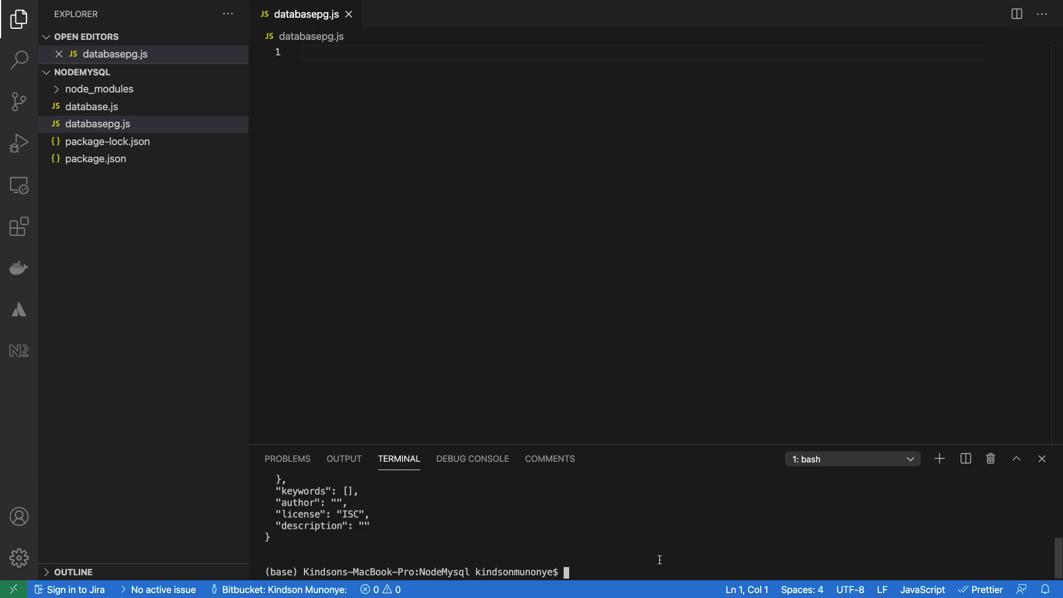
{"action": "mouse_move", "coordinate": [603, 568]}
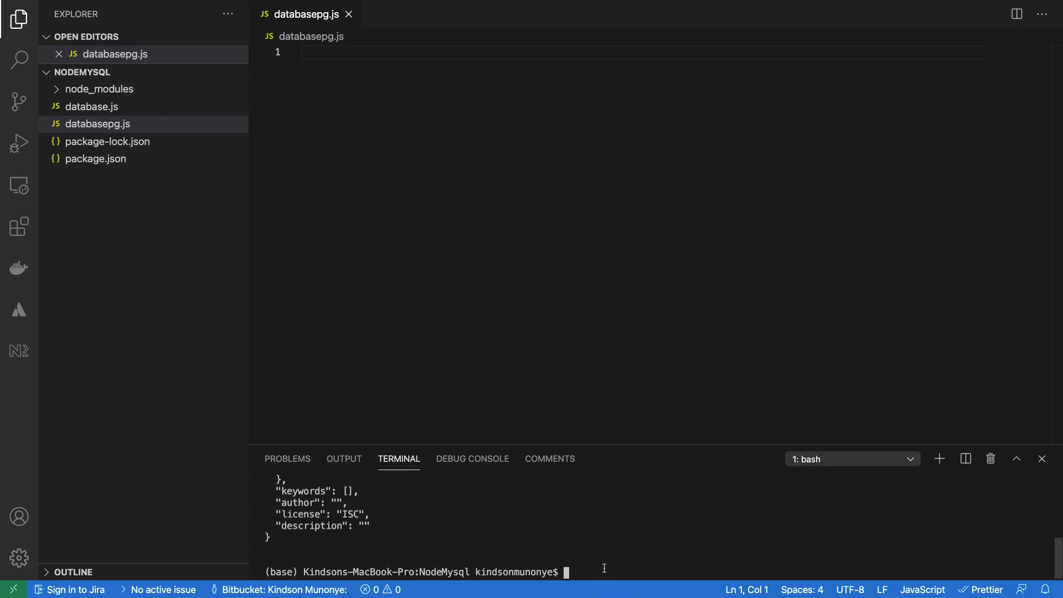
Install the pg package in the terminal with npm install pg.
{"action": "type", "text": "n"}
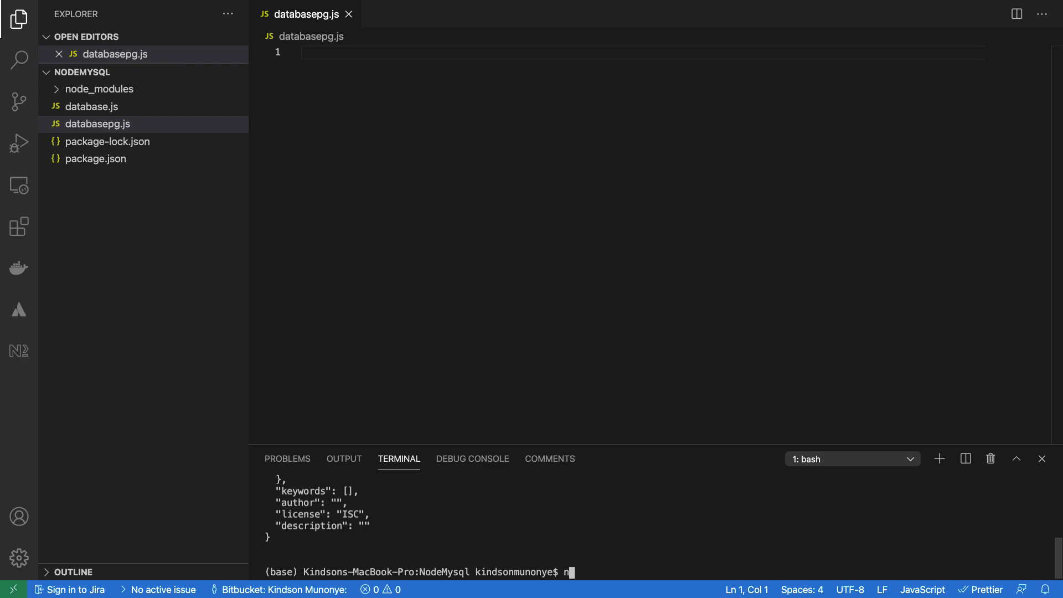
{"action": "type", "text": "pm"}
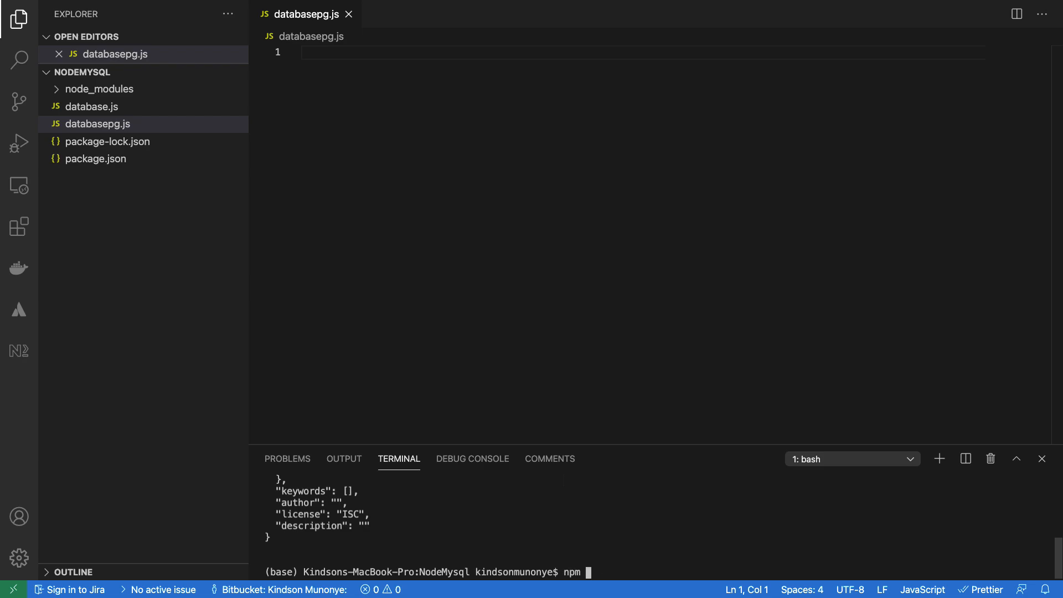
{"action": "type", "text": "install pg"}
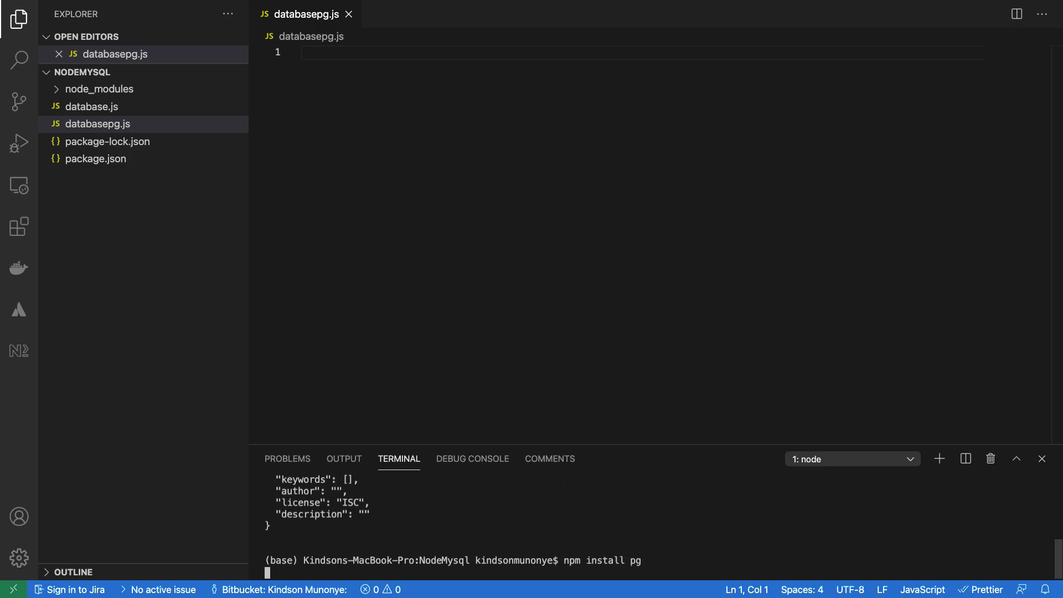
{"action": "key", "text": "Enter"}
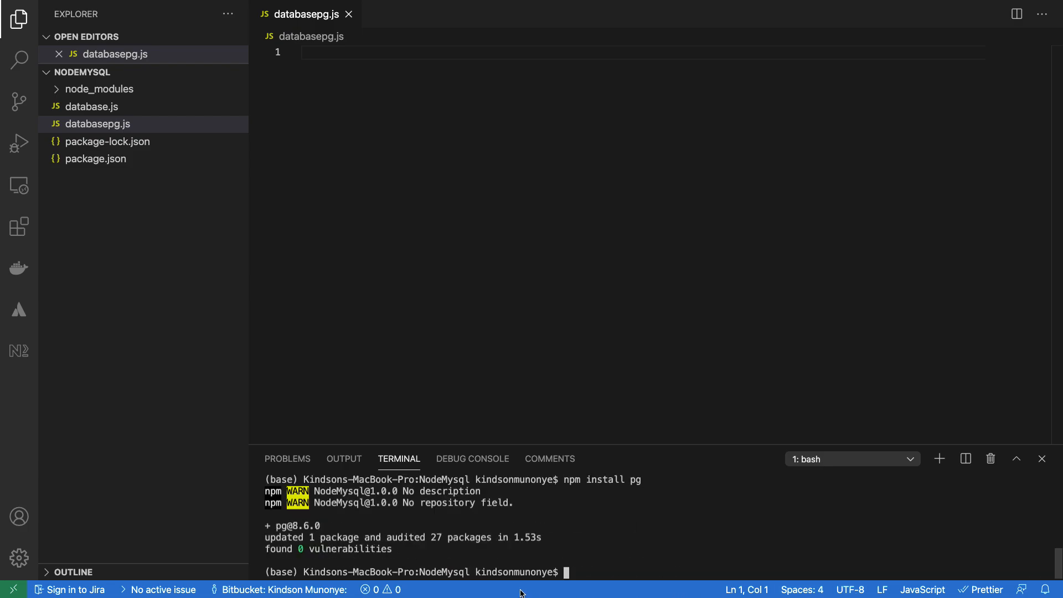
{"action": "mouse_move", "coordinate": [491, 429]}
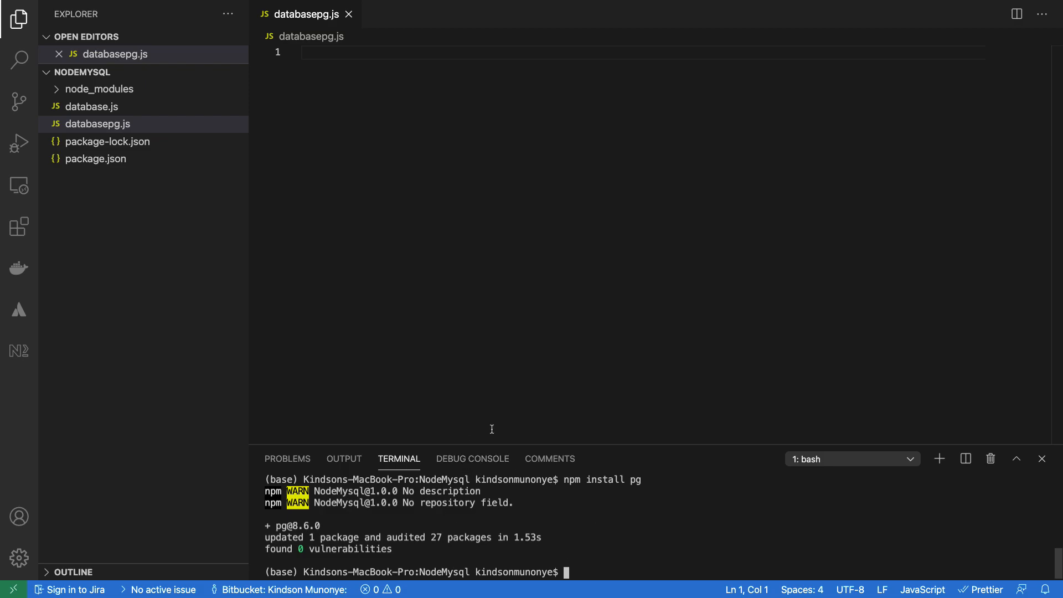
{"action": "mouse_move", "coordinate": [345, 59]}
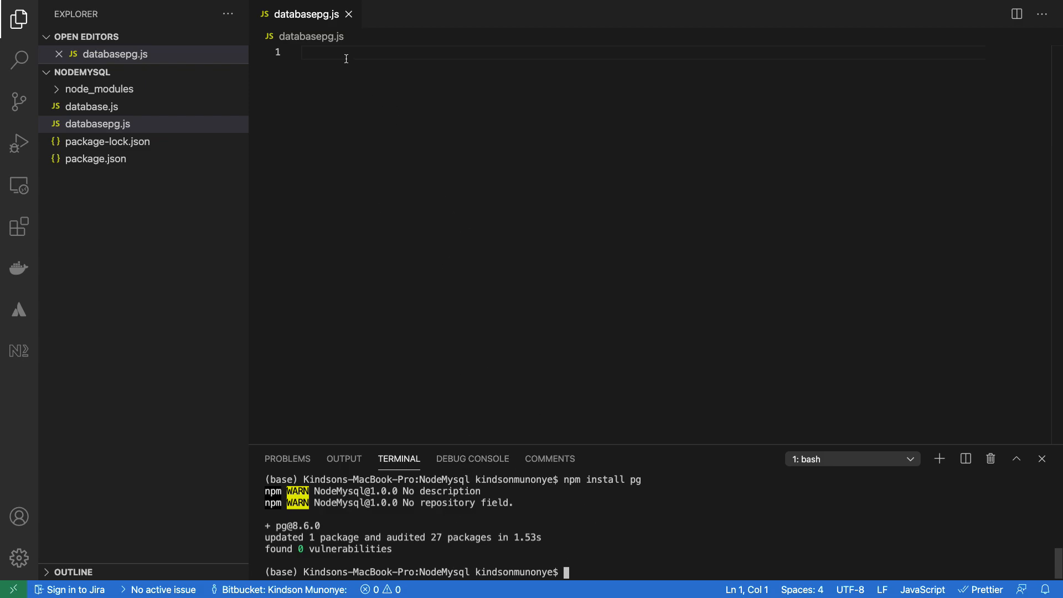
Write const {Client} = require('pg') as the first line, followed by blank lines.
{"action": "type", "text": "c"}
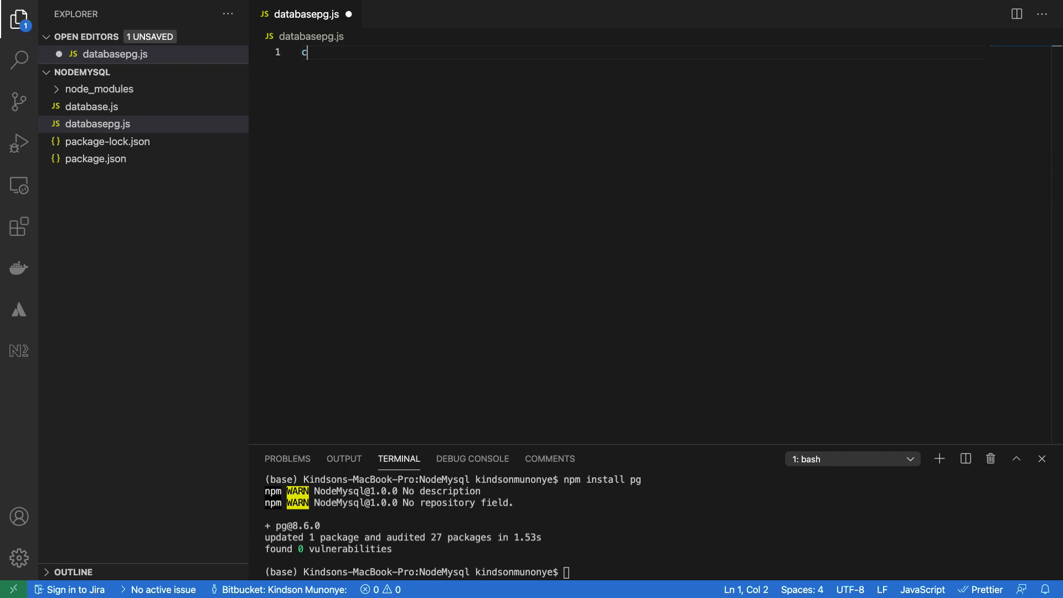
{"action": "type", "text": "ont"}
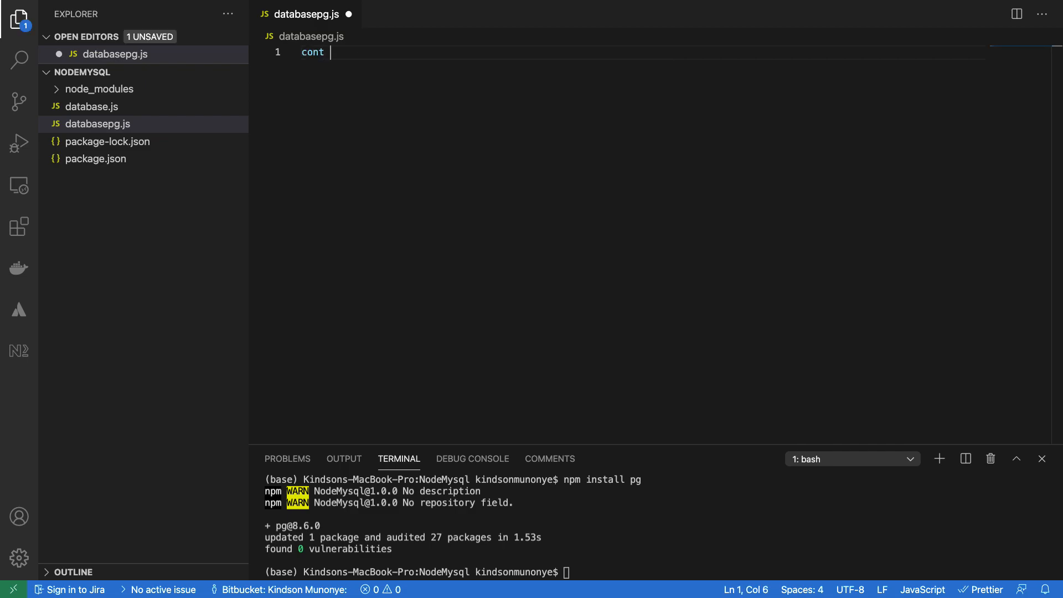
{"action": "type", "text": "{Clien}"}
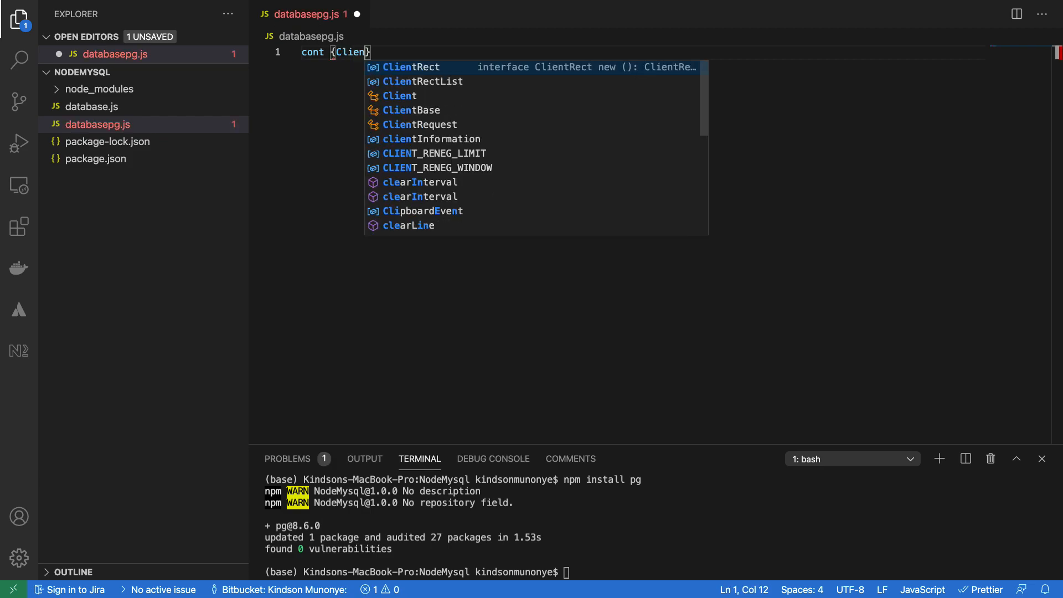
{"action": "type", "text": "="}
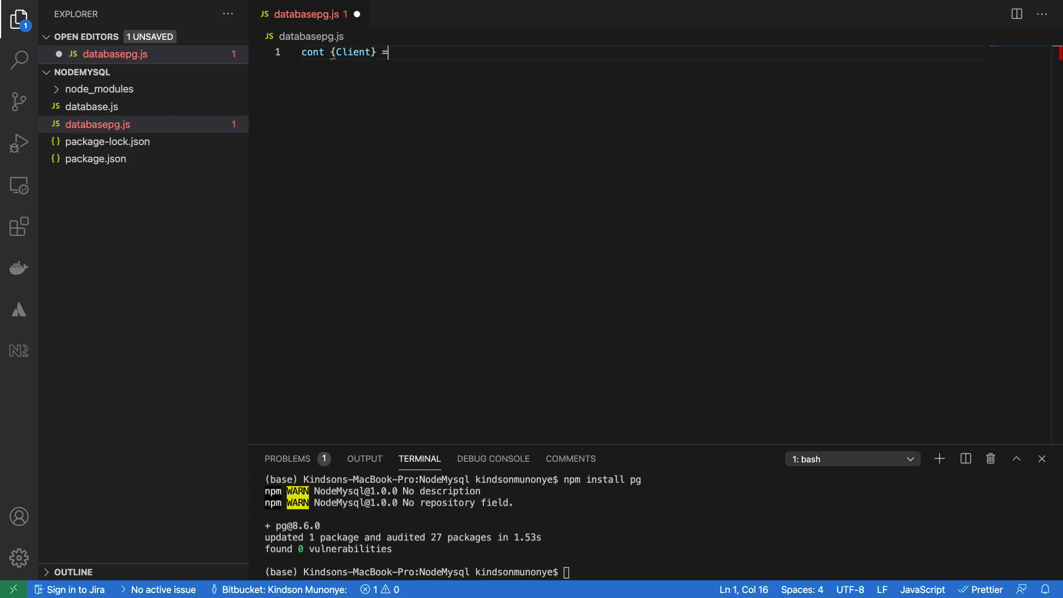
{"action": "type", "text": "rq"}
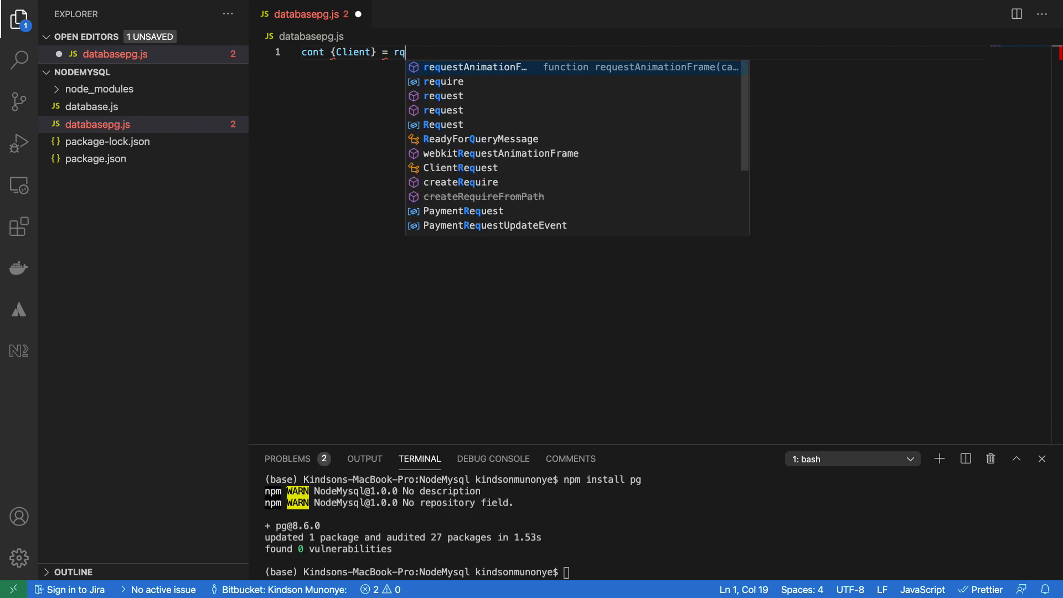
{"action": "type", "text": "equire"}
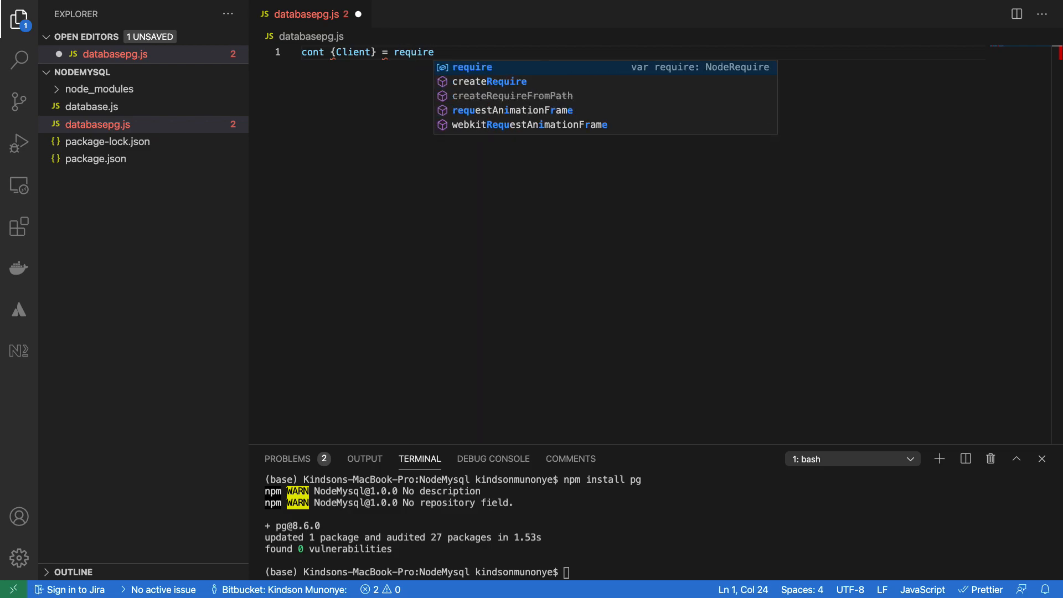
{"action": "type", "text": "('"}
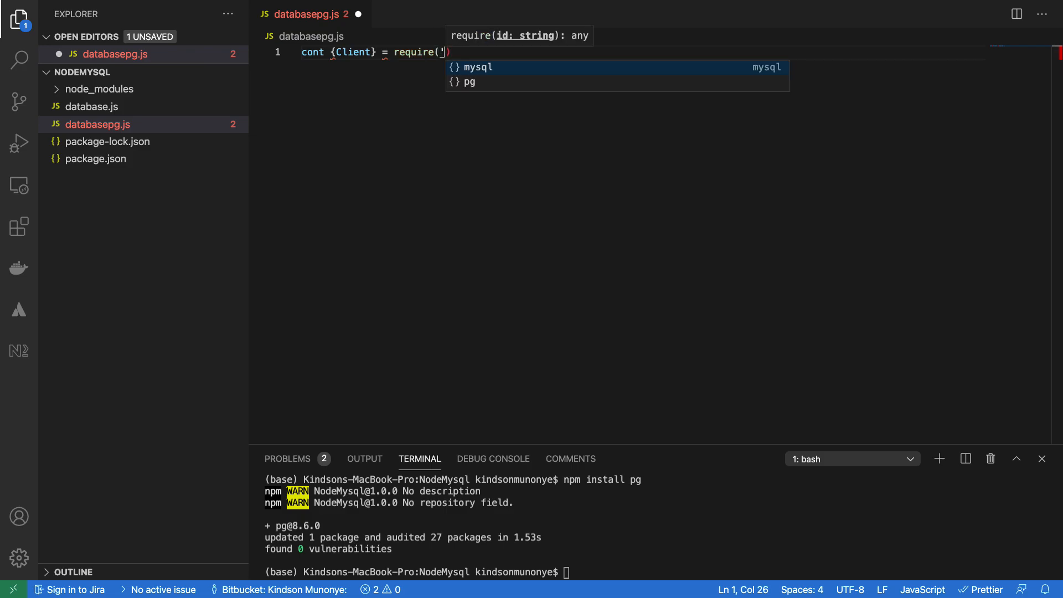
{"action": "type", "text": "pg"}
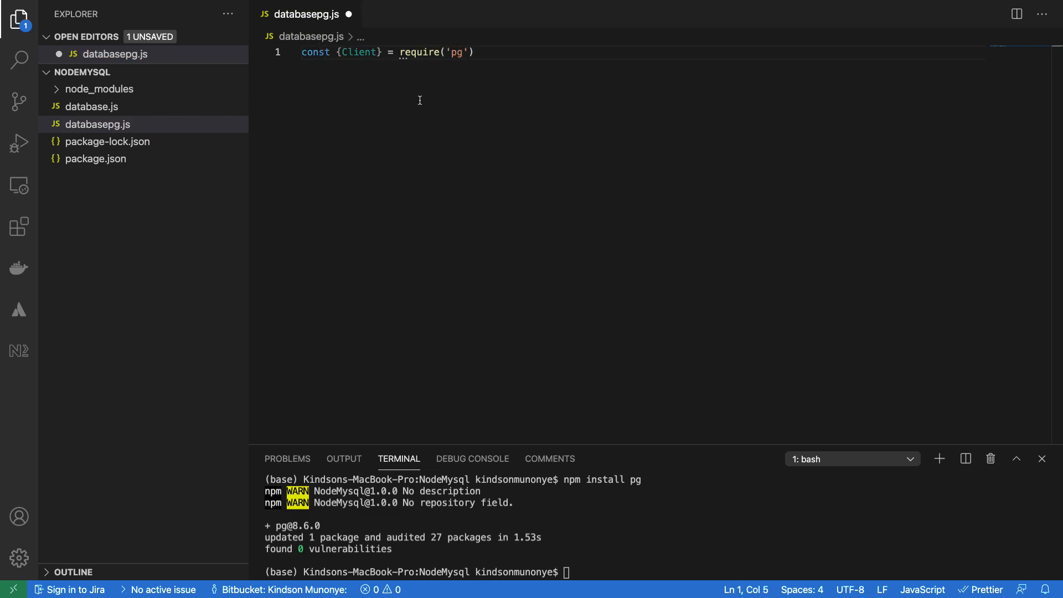
{"action": "key", "text": "Enter"}
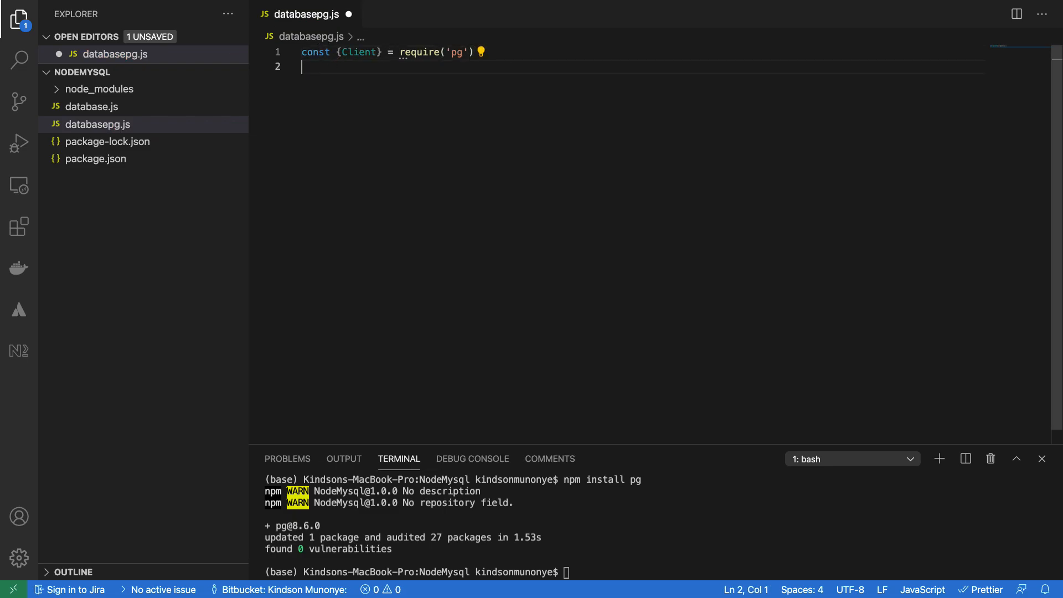
{"action": "key", "text": "Enter"}
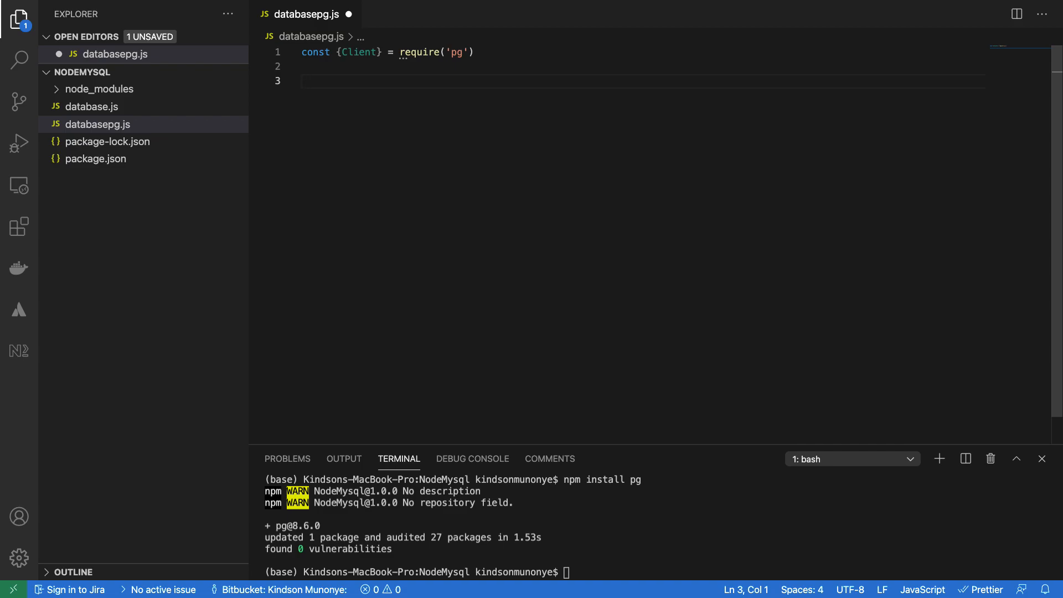
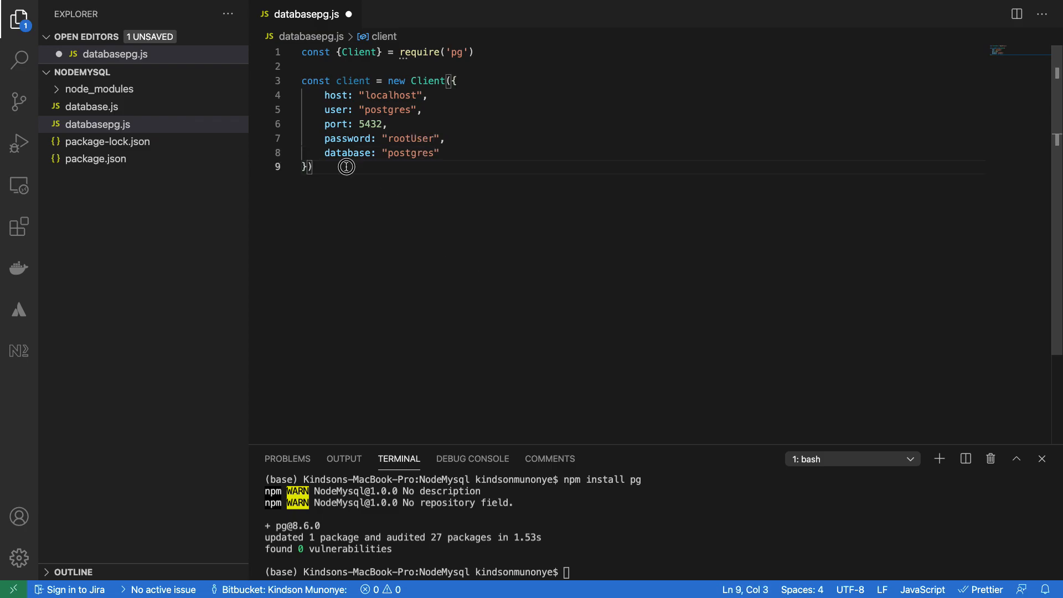
Begin const client = new Client({ with host "localhost" and user "postgres".
{"action": "key", "text": "Enter"}
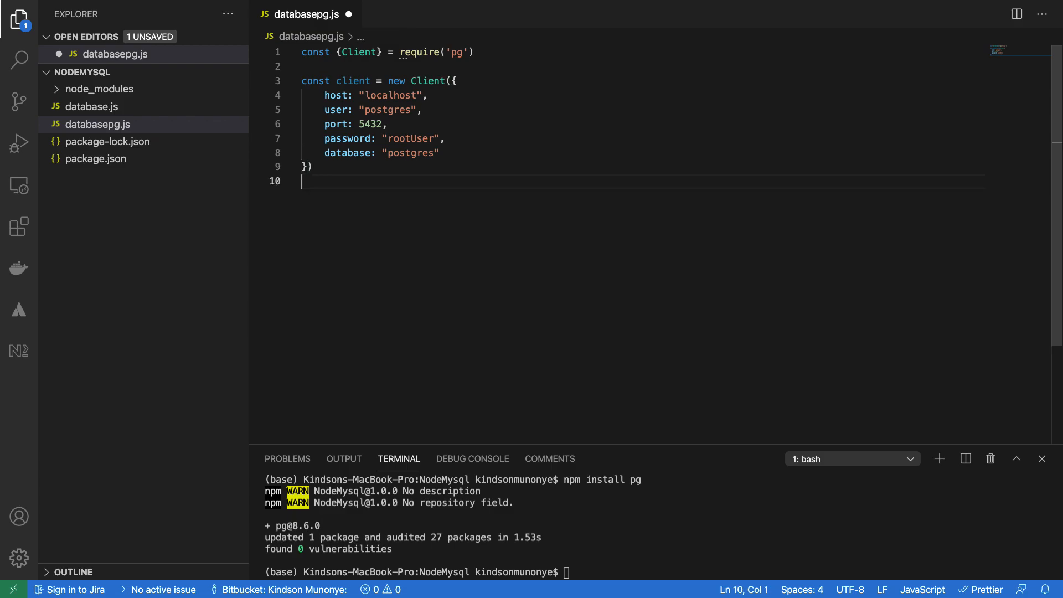
Call client.connect(); below the client configuration.
{"action": "type", "text": "client]"}
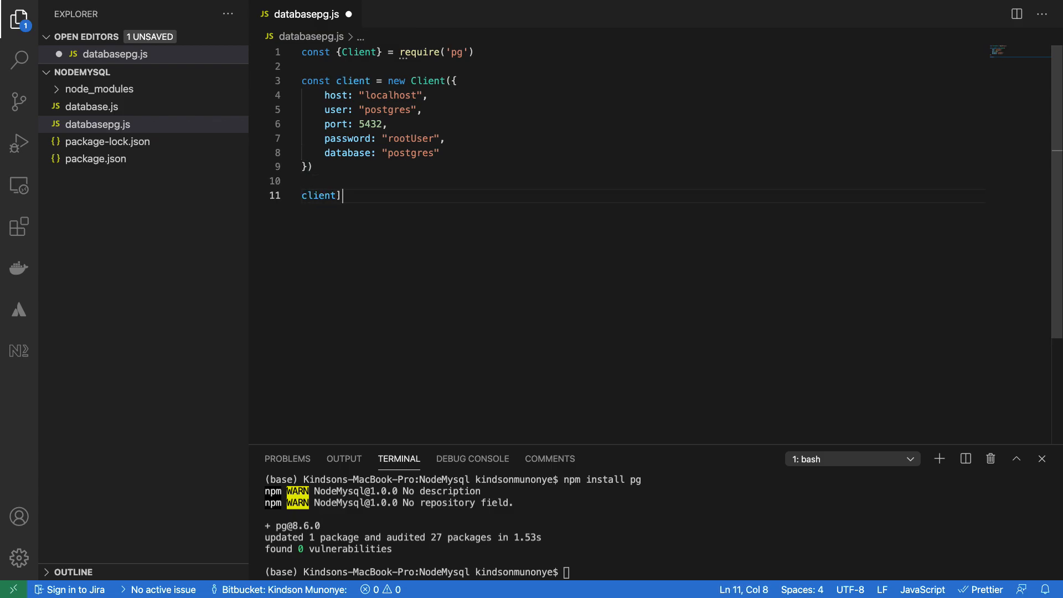
{"action": "type", "text": ".connect"}
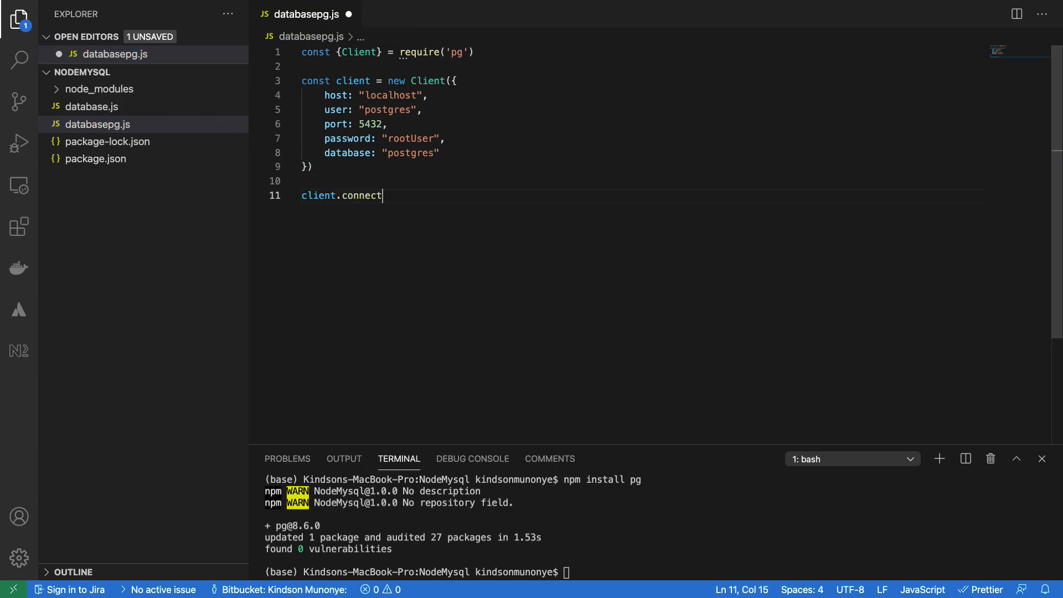
{"action": "type", "text": "();"}
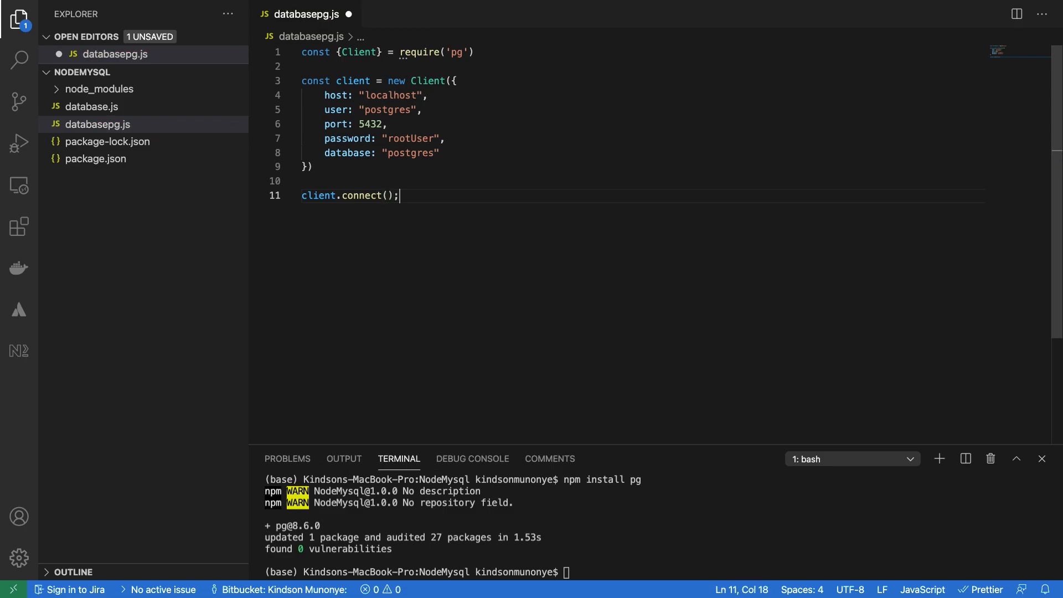
{"action": "key", "text": "Enter"}
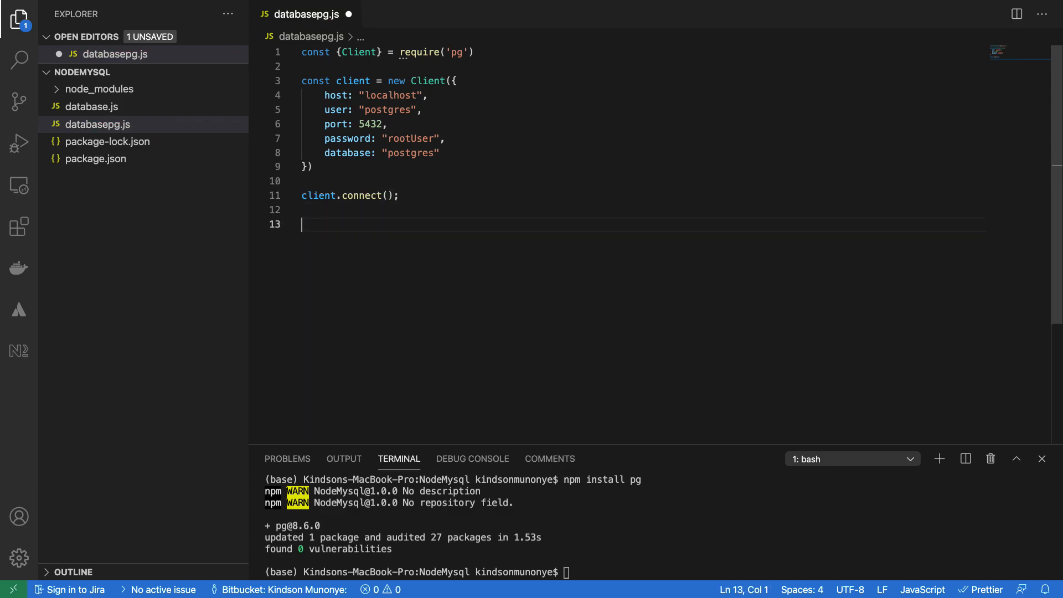
Write client.query(`Select * from users`, (err, res)=>{ with an open callback body.
{"action": "type", "text": "client.query("}
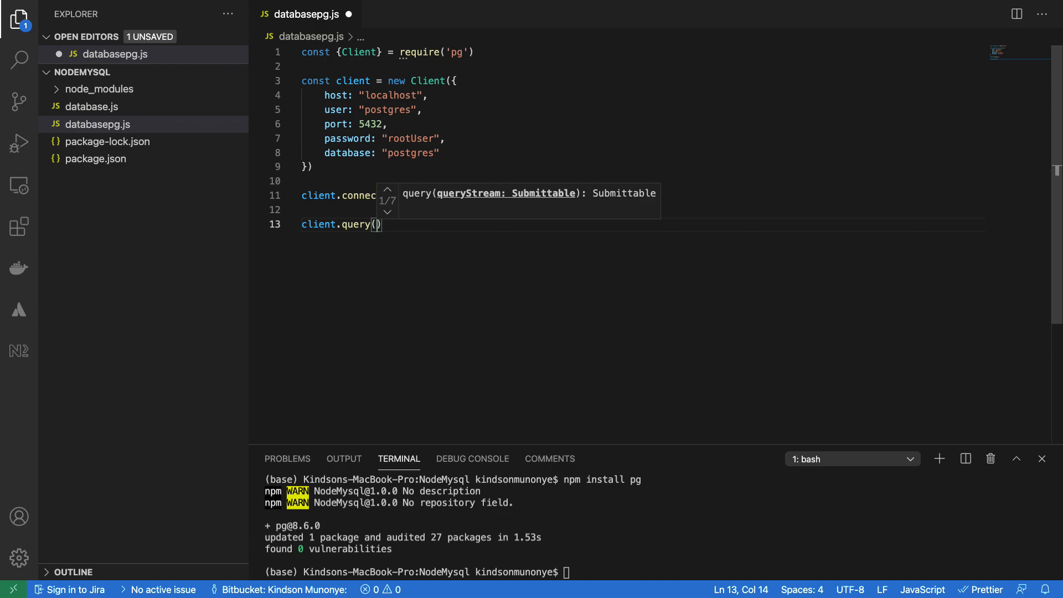
{"action": "type", "text": "`"}
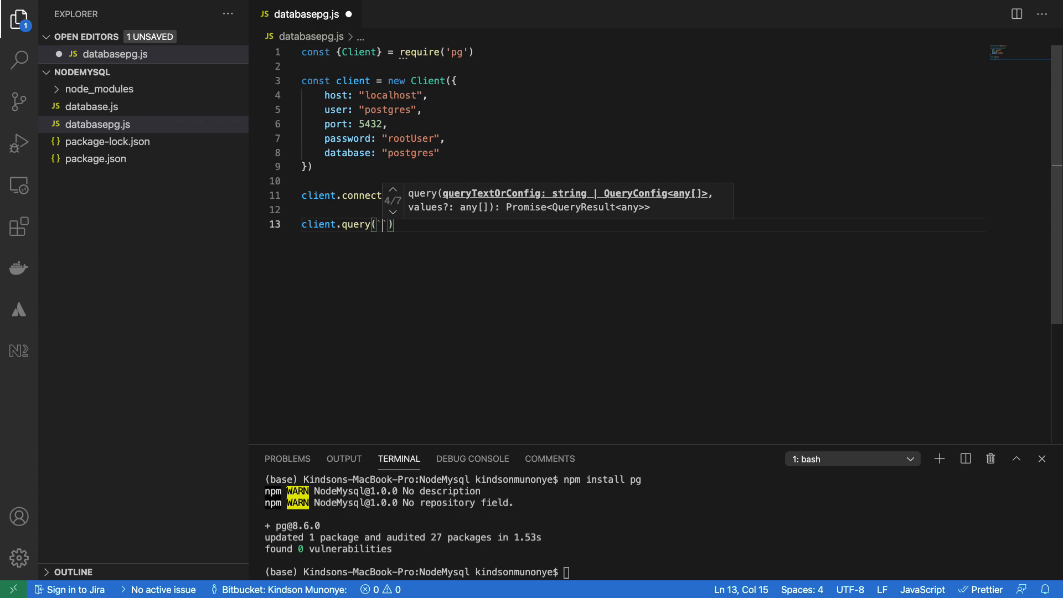
{"action": "type", "text": "Select * f"}
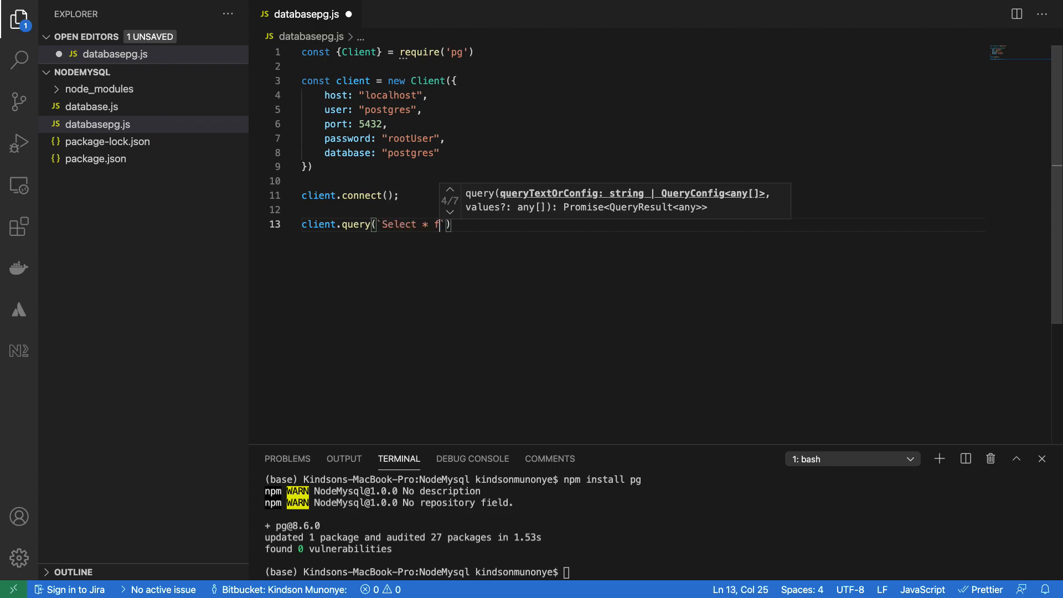
{"action": "type", "text": "rom users"}
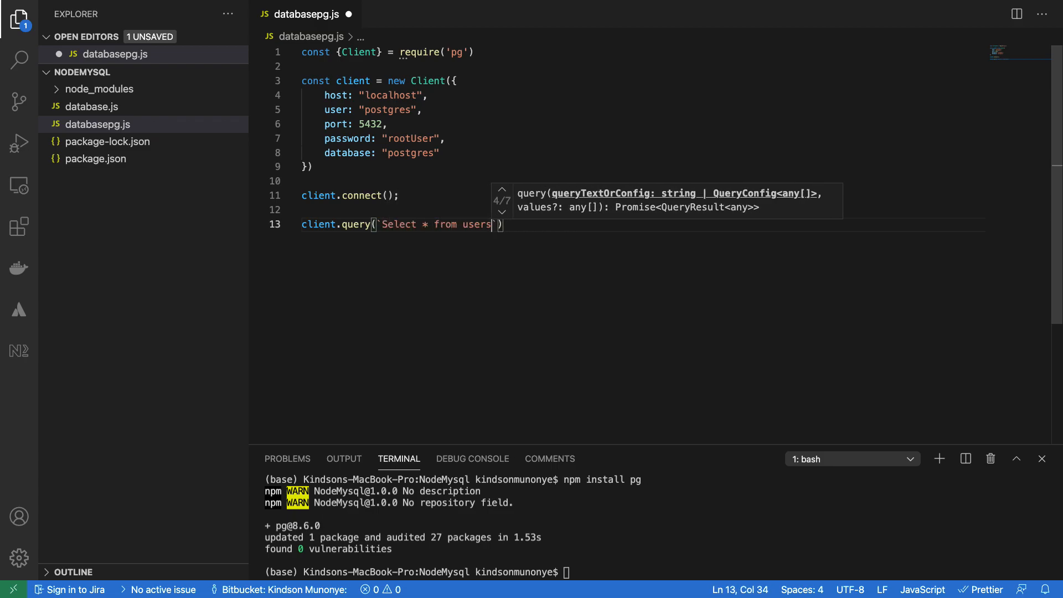
{"action": "type", "text": "\","}
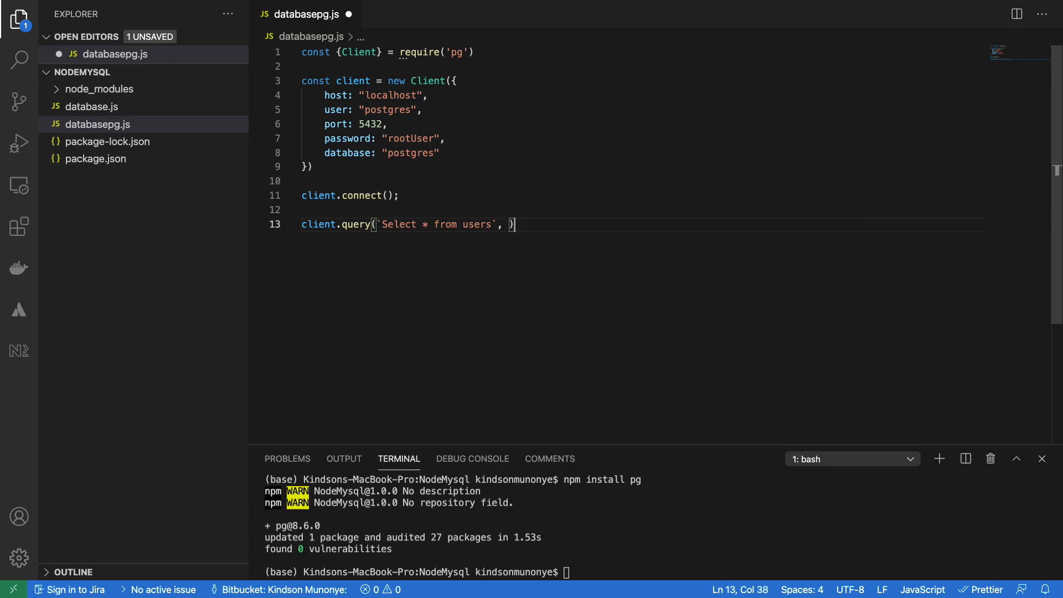
{"action": "key", "text": "Left"}
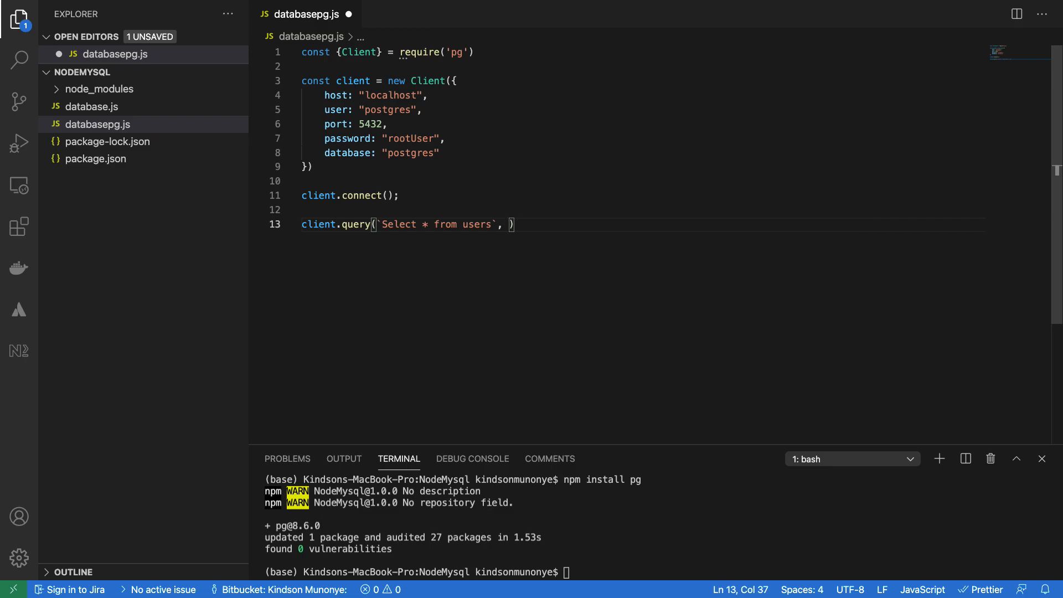
{"action": "type", "text": "("}
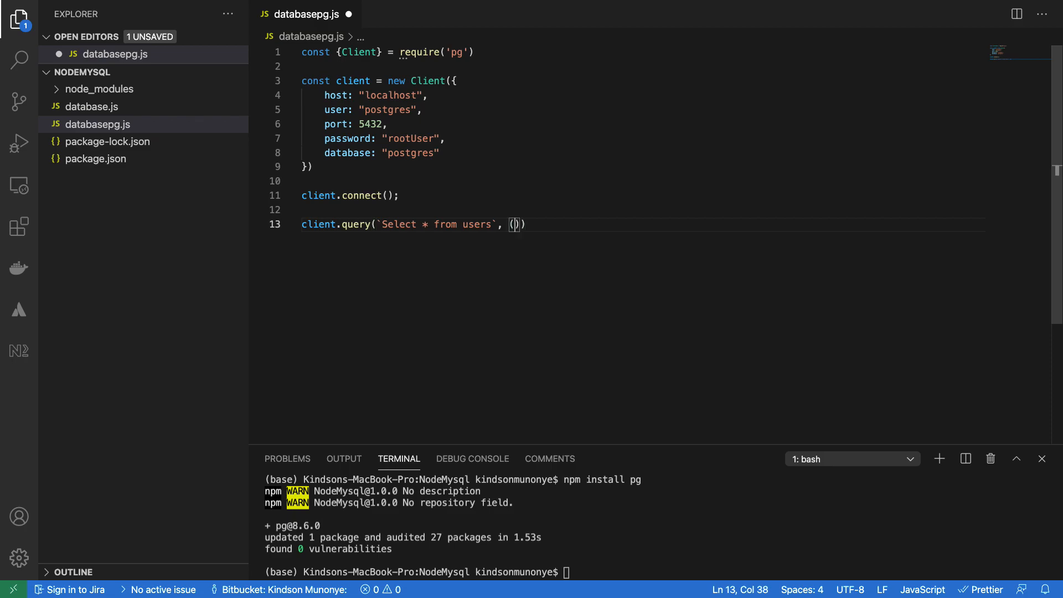
{"action": "type", "text": "res,"}
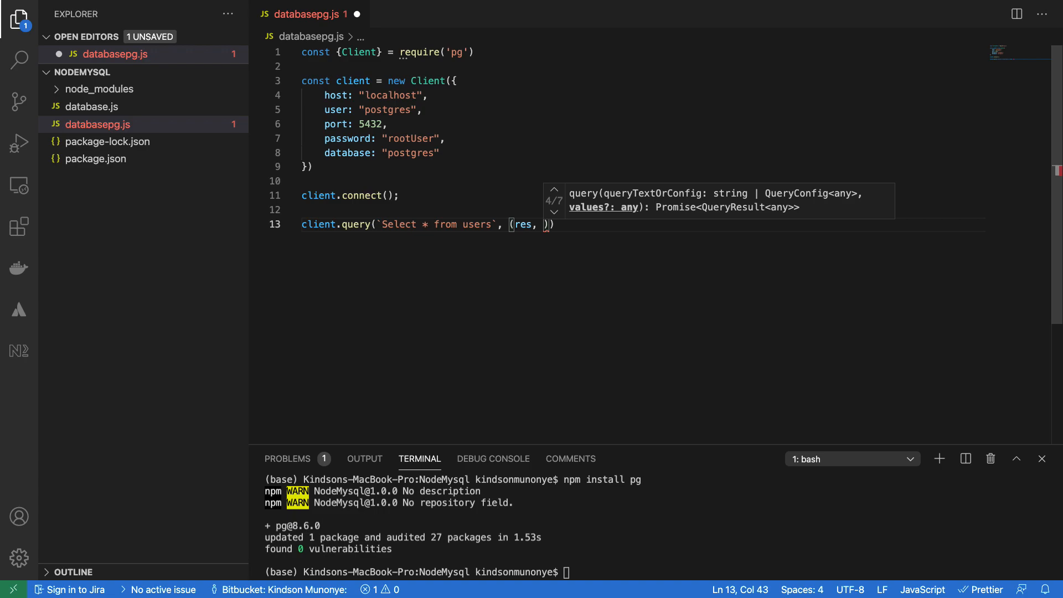
{"action": "type", "text": "err"}
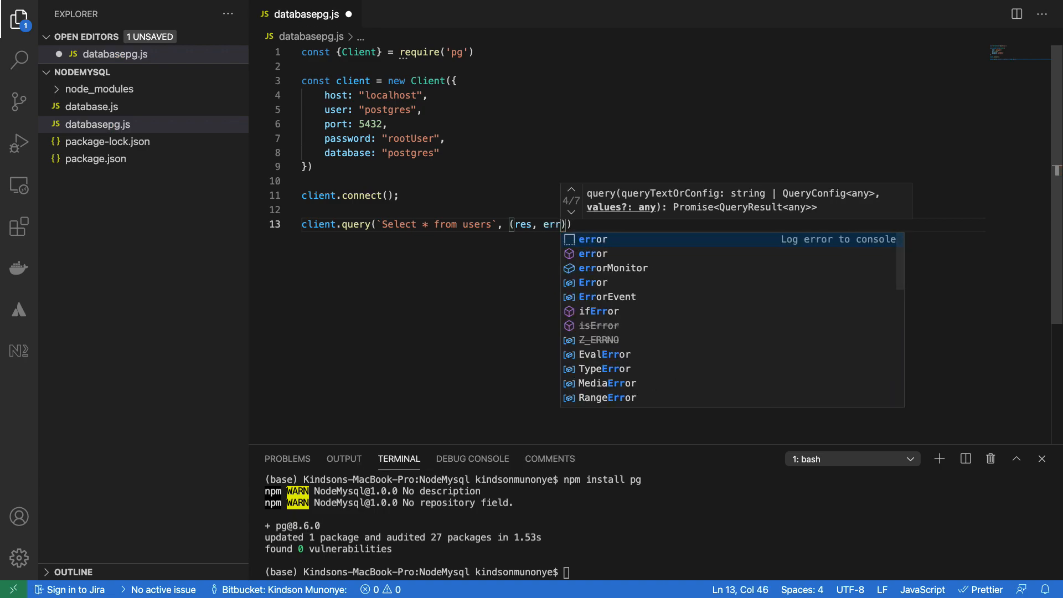
{"action": "key", "text": "Backspace"}
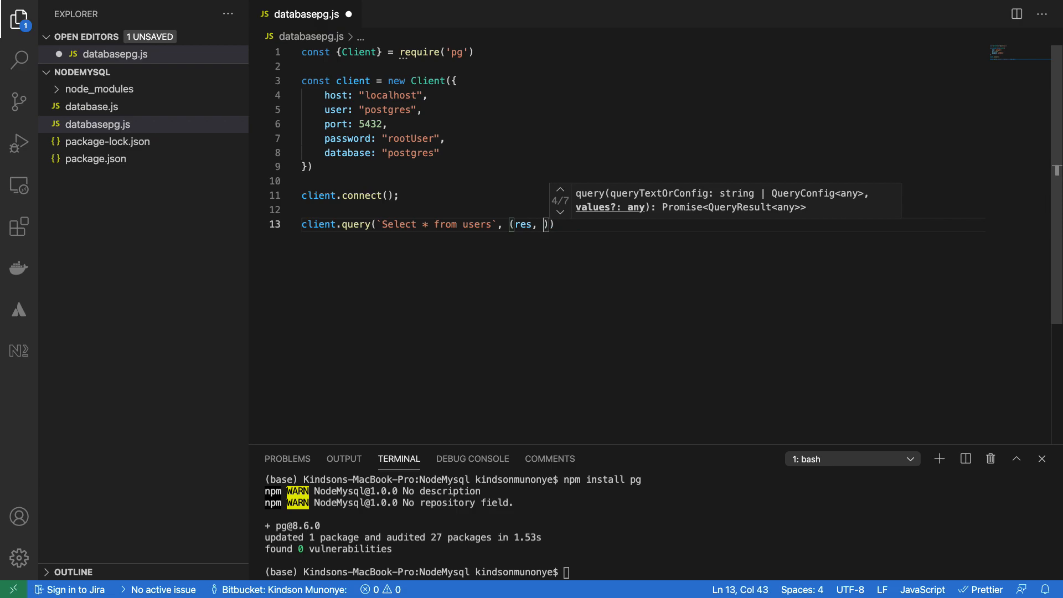
{"action": "type", "text": "err"}
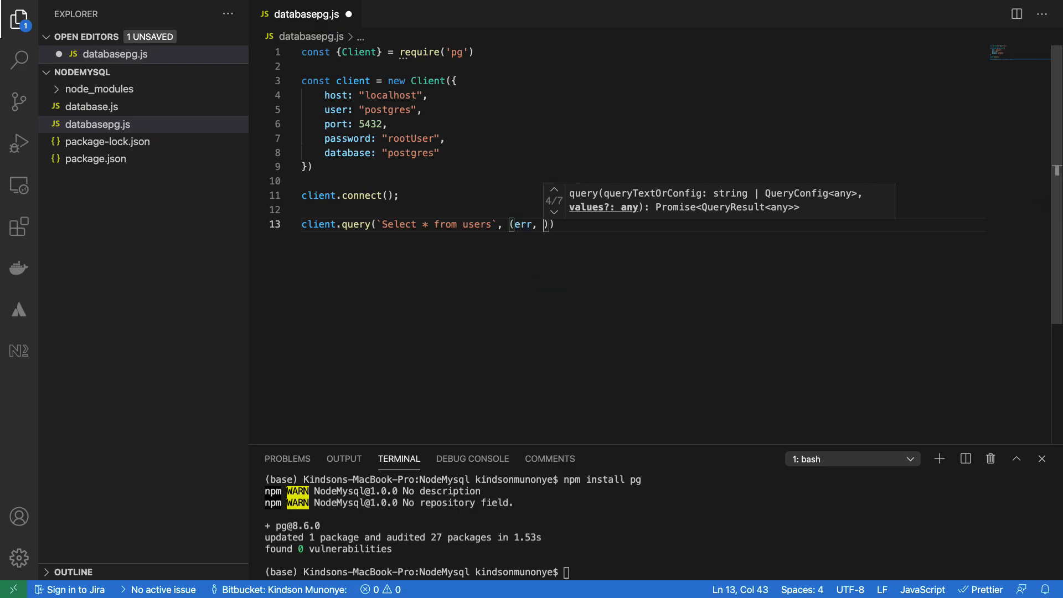
{"action": "type", "text": "res"}
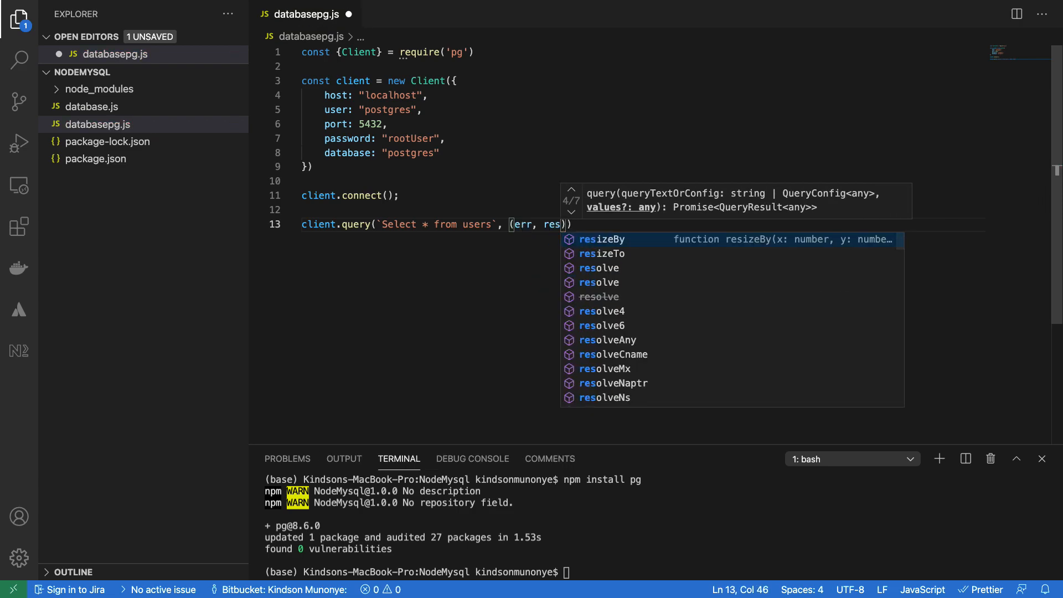
{"action": "type", "text": "=>"}
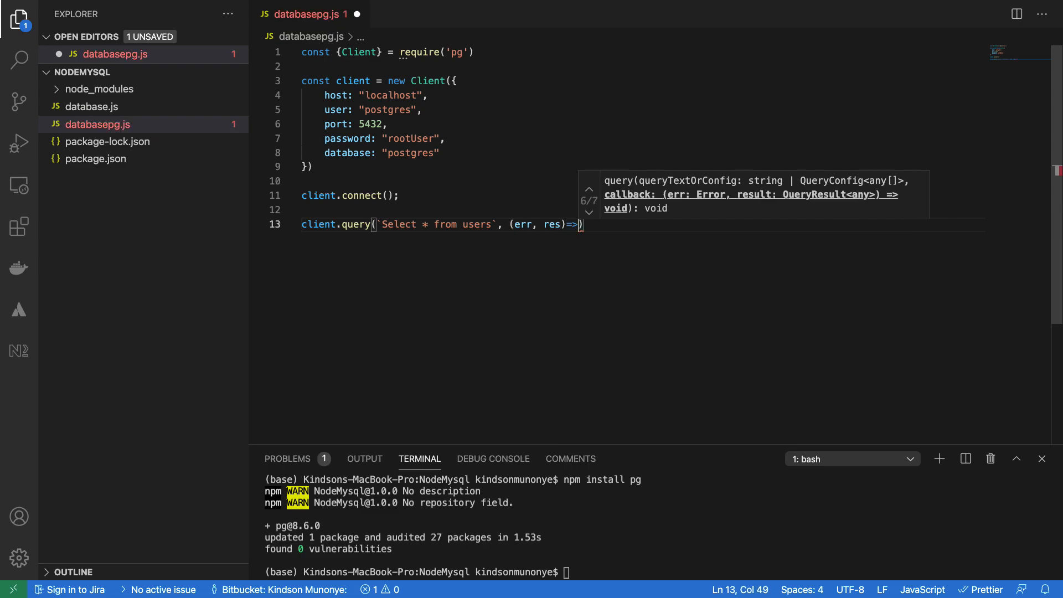
{"action": "type", "text": "{"}
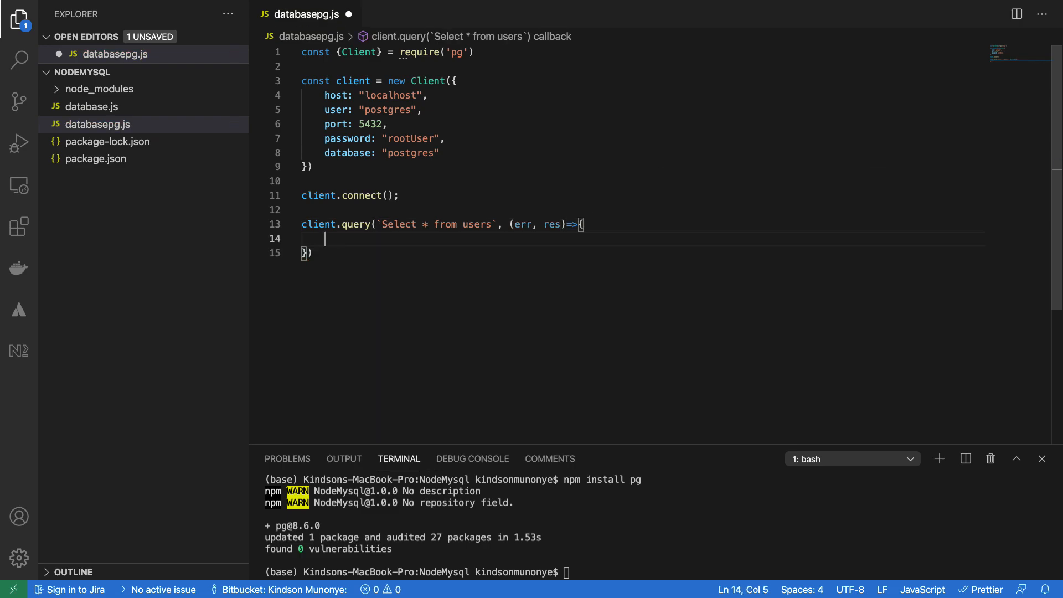
Inside the callback, log res.rows when if(!err) holds.
{"action": "type", "text": "if"}
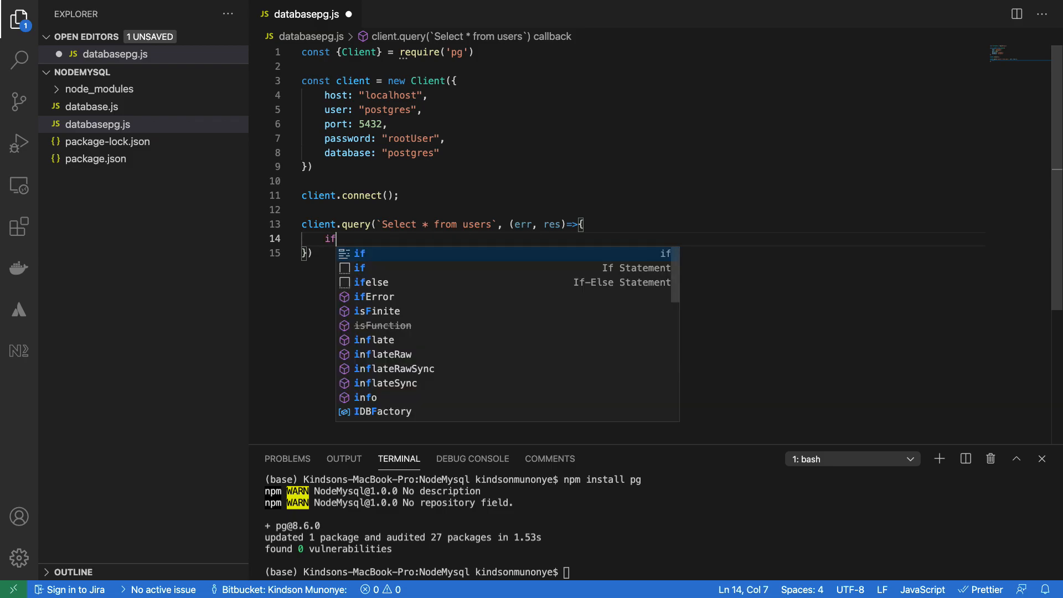
{"action": "type", "text": "(!err){"}
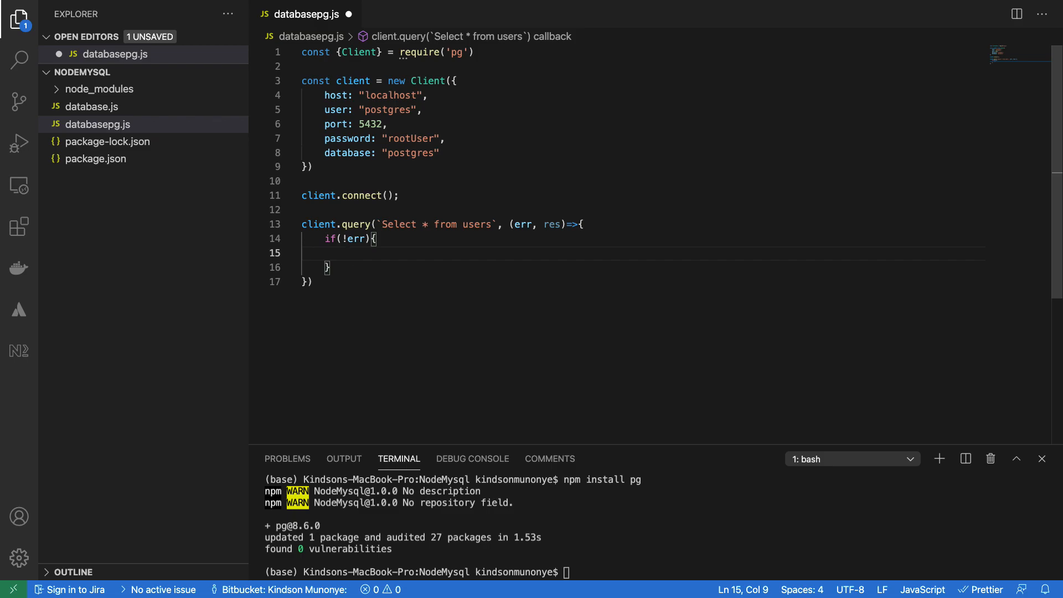
{"action": "type", "text": "console"}
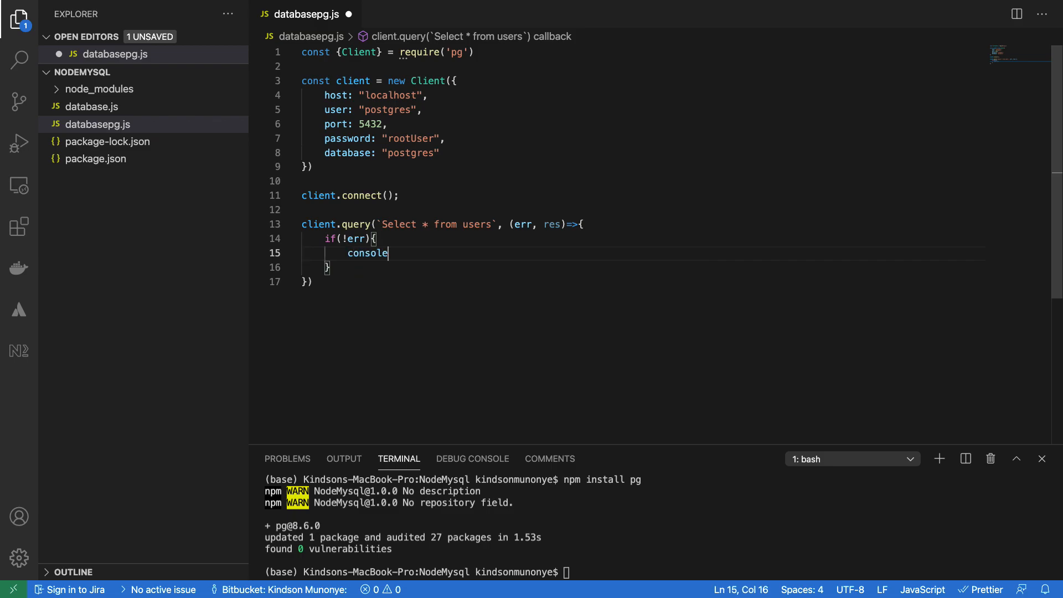
{"action": "type", "text": ".log"}
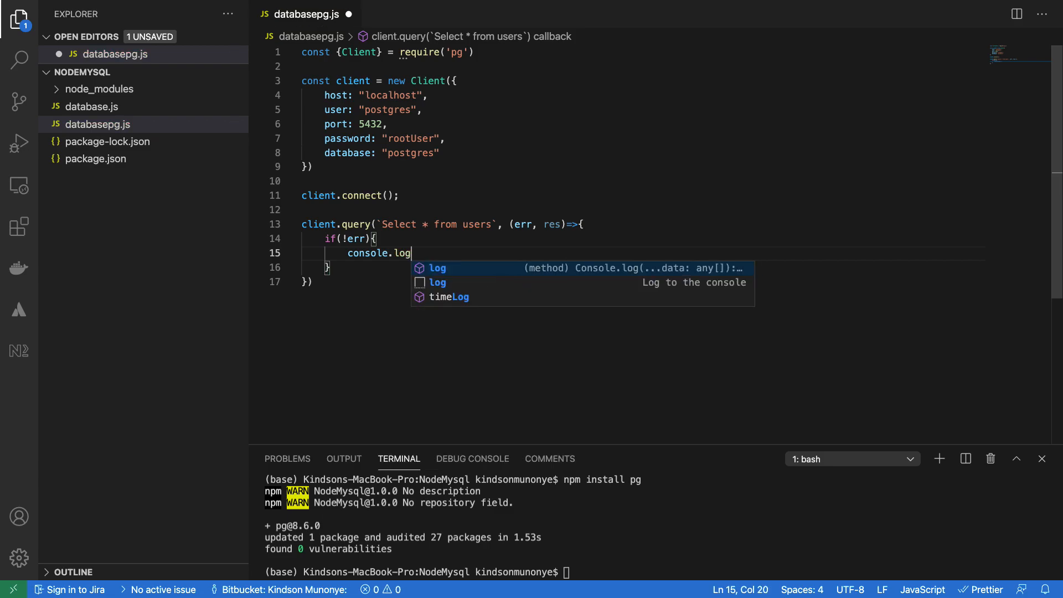
{"action": "type", "text": "(rest"}
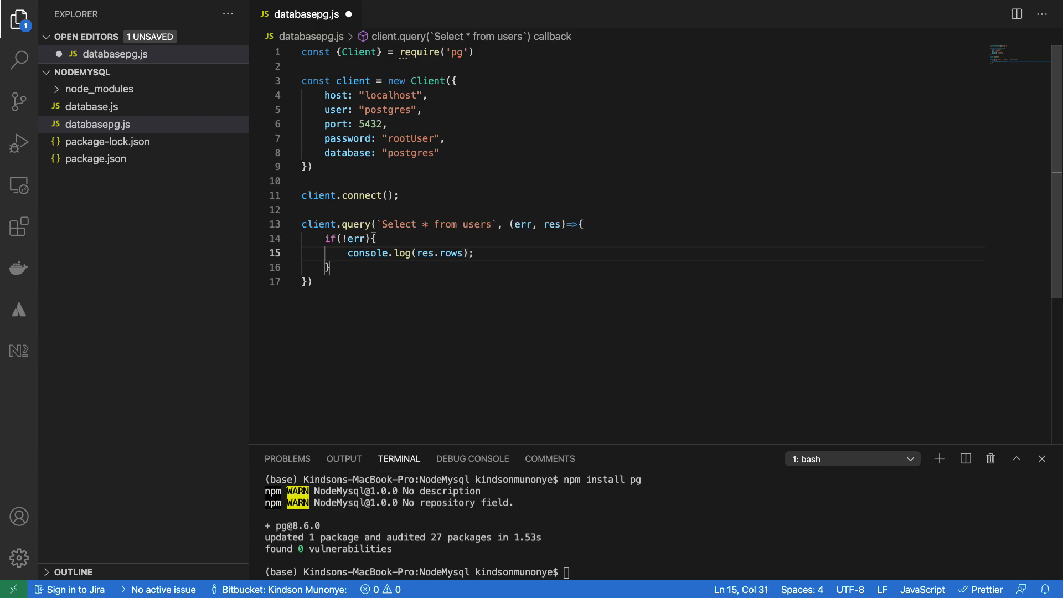
{"action": "type", "text": "ewl"}
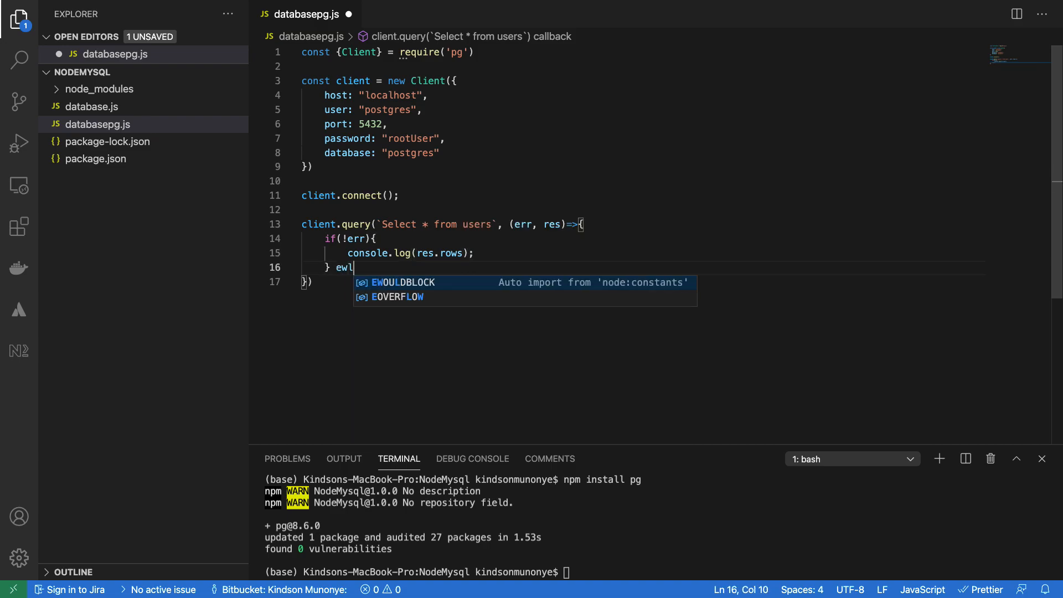
Add an else branch that logs err.message.
{"action": "type", "text": "else {"}
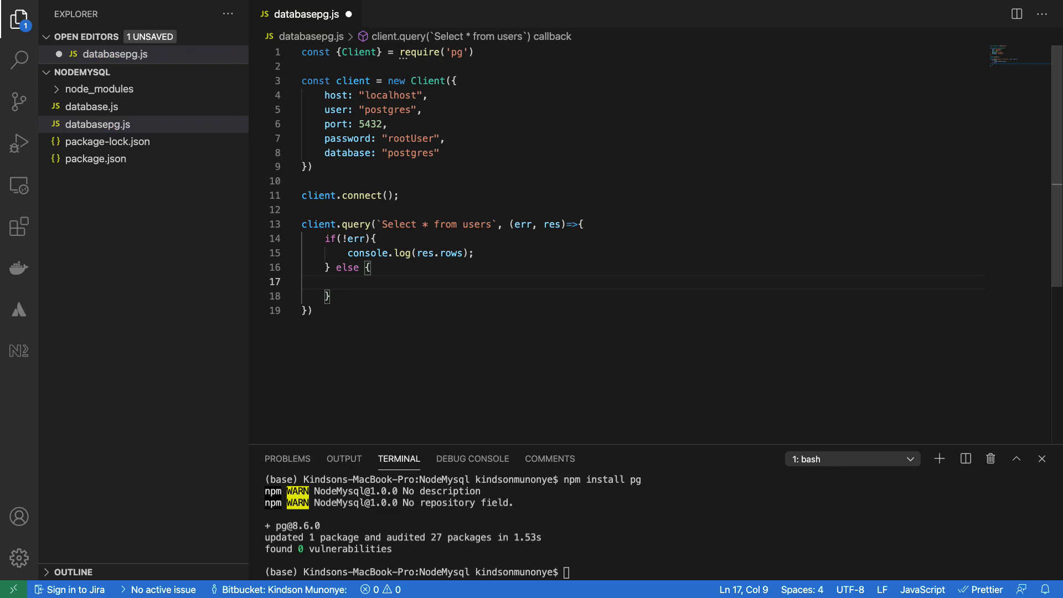
{"action": "type", "text": "console.Conso"}
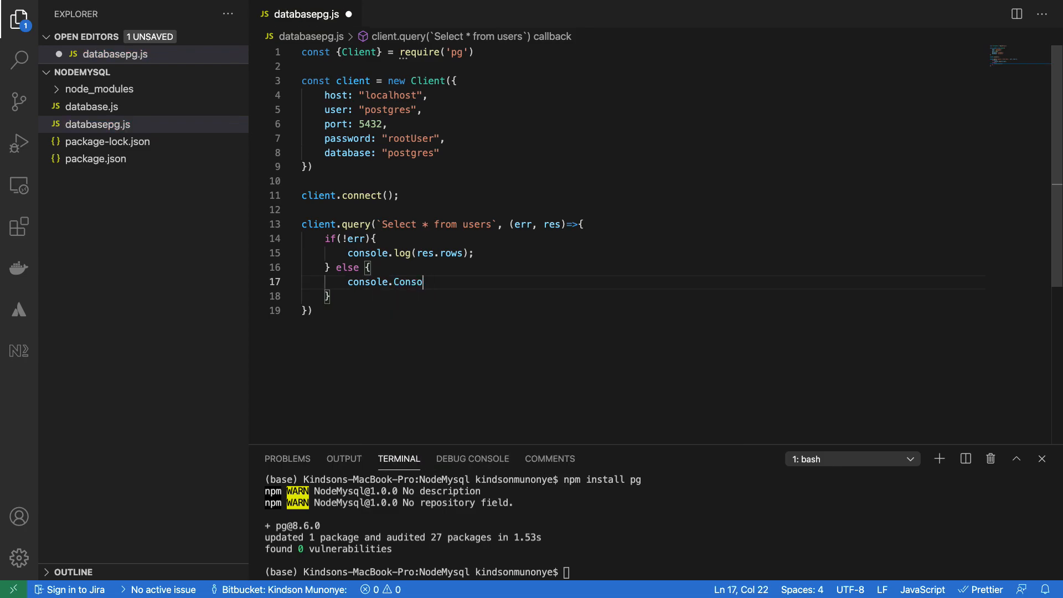
{"action": "type", "text": "log(e)"}
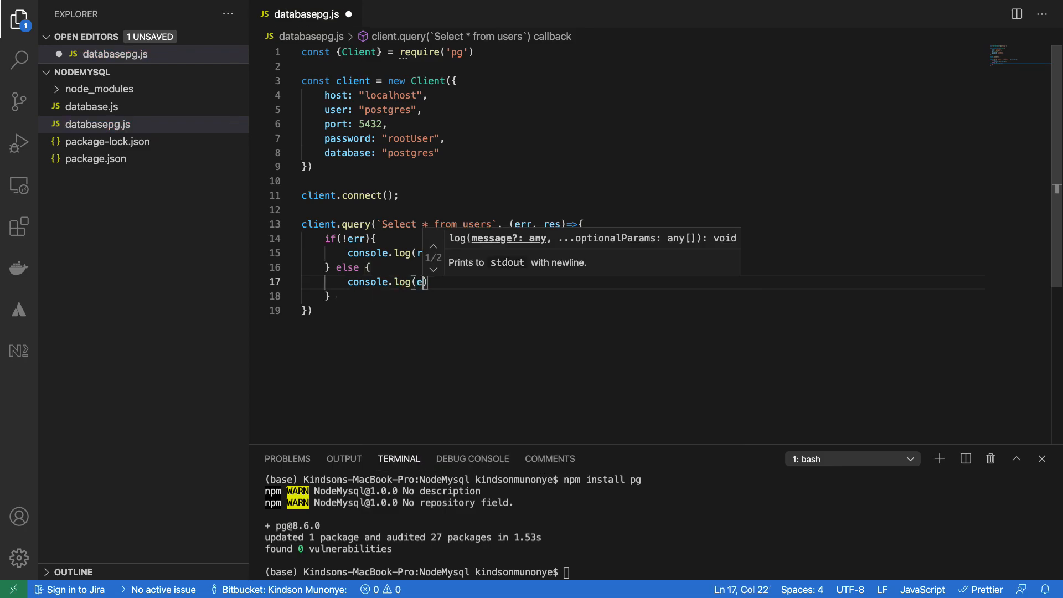
{"action": "type", "text": "rr.message"}
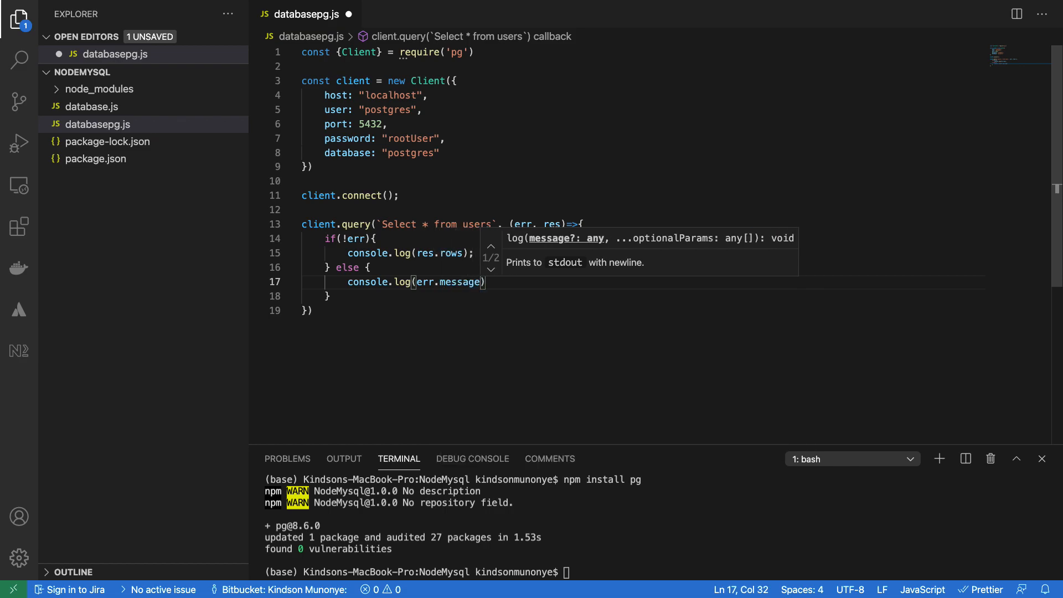
{"action": "type", "text": ";"}
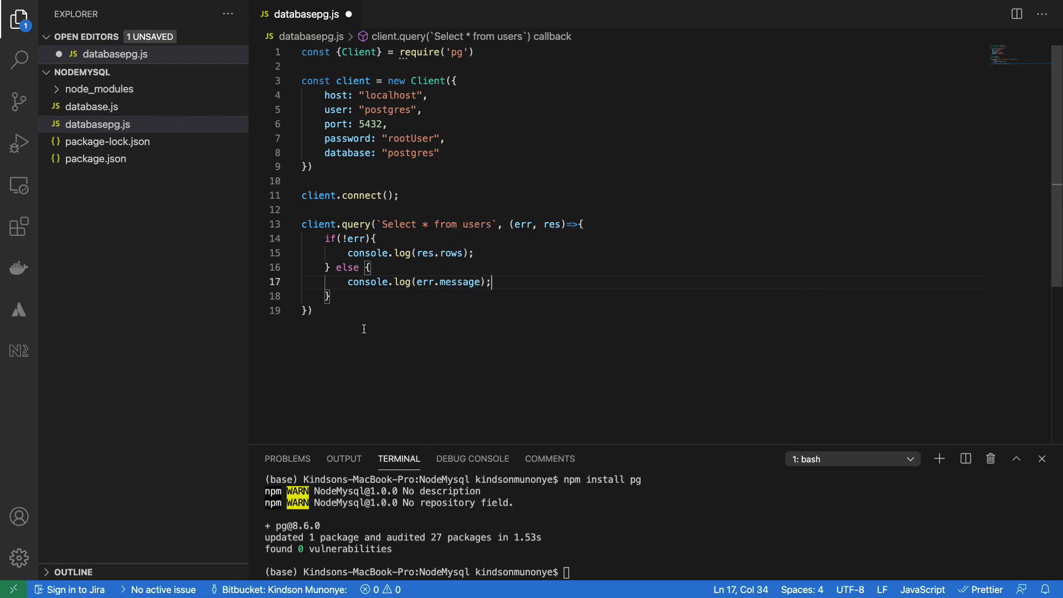
Add client.end; after the else block's closing brace.
{"action": "left_click", "coordinate": [354, 297]}
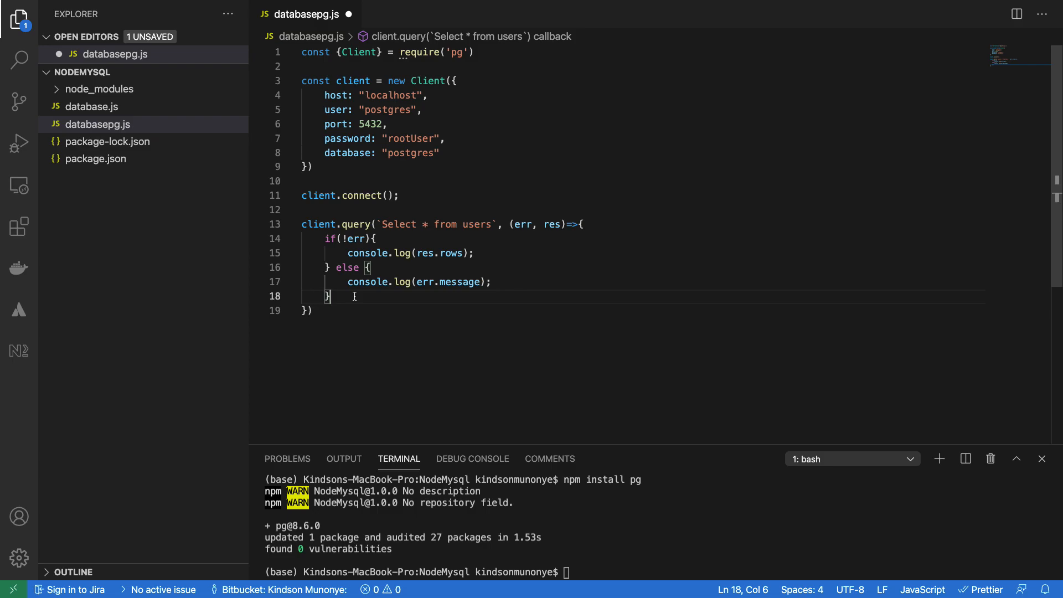
{"action": "type", "text": "client."}
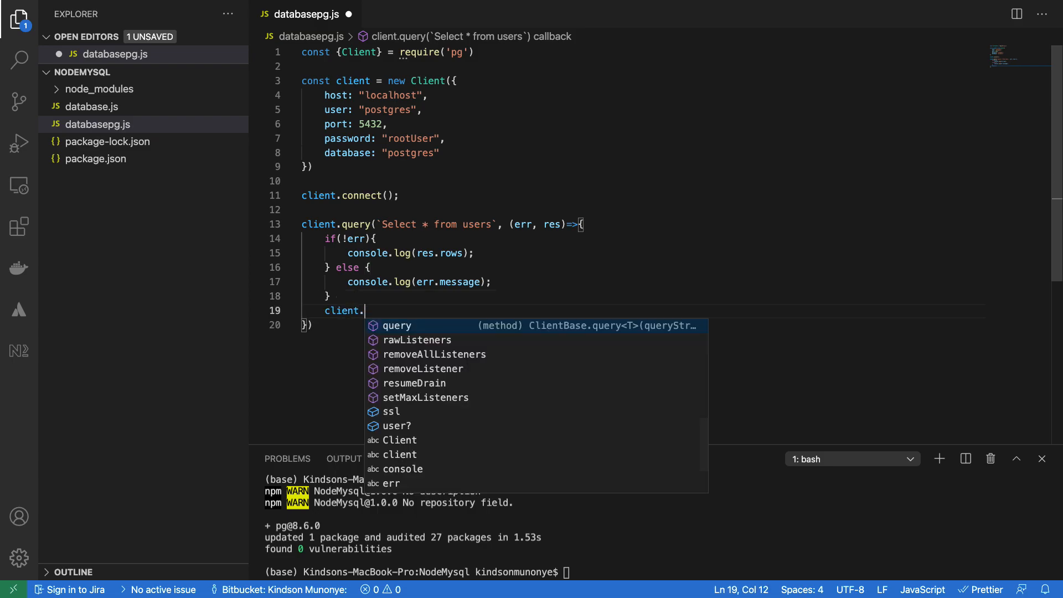
{"action": "type", "text": "end;"}
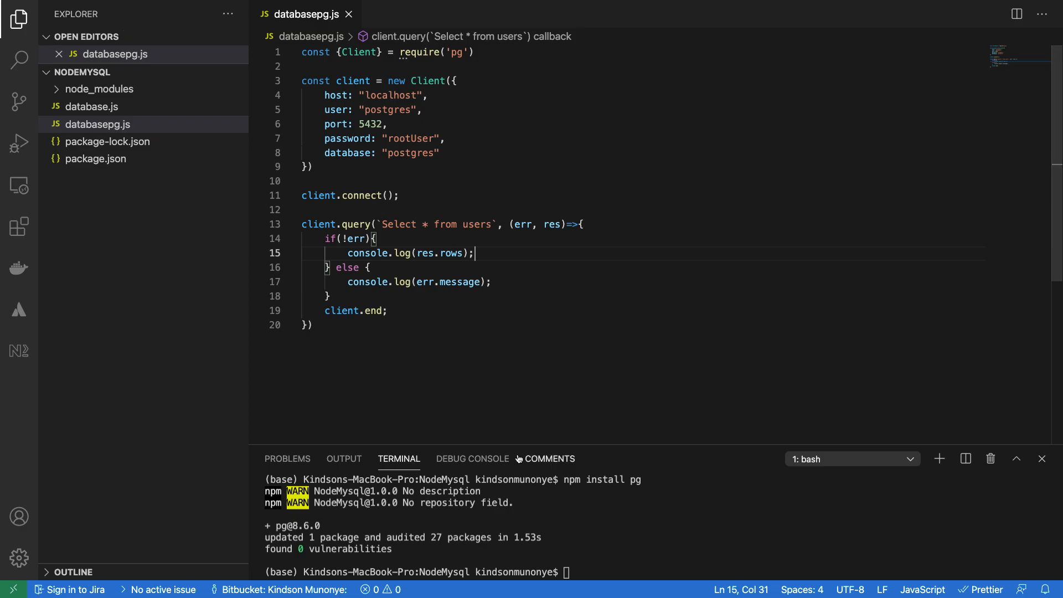
{"action": "mouse_move", "coordinate": [610, 444]}
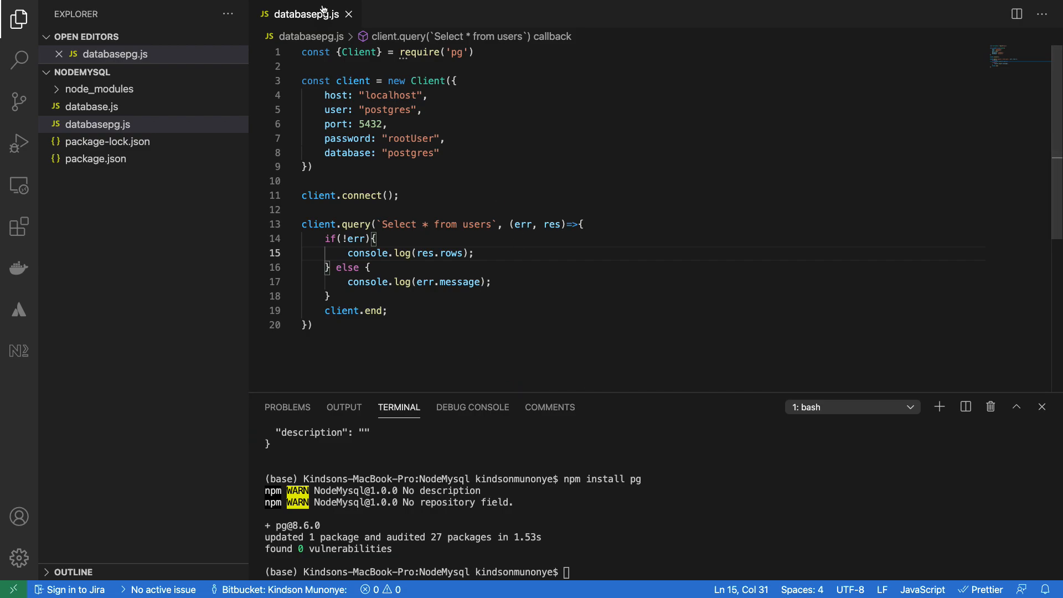
Clear the terminal and run node databasepg.js to print the users rows.
{"action": "right_click", "coordinate": [571, 571]}
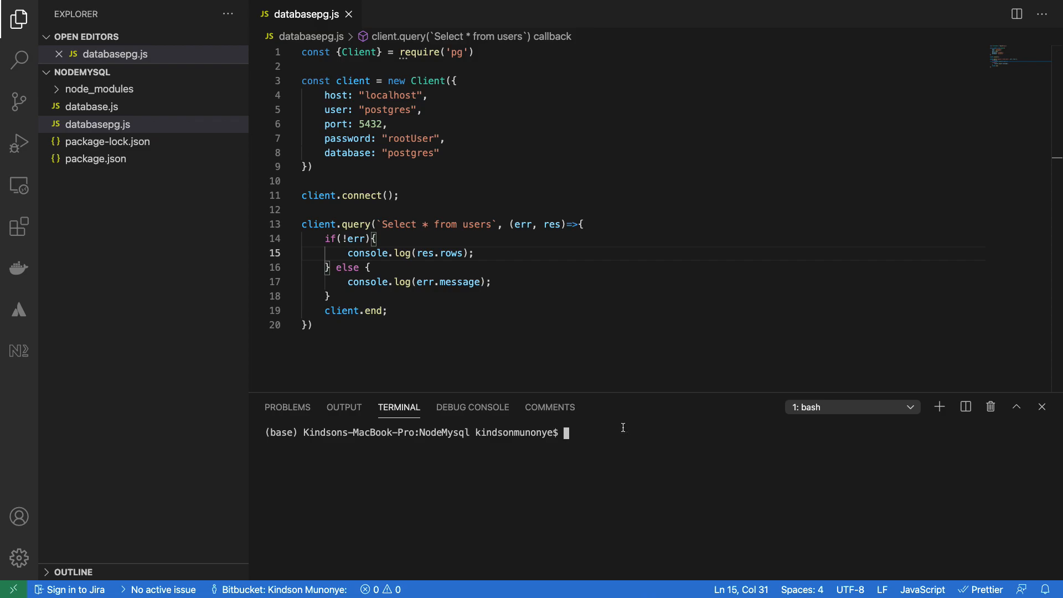
{"action": "type", "text": "node databas"}
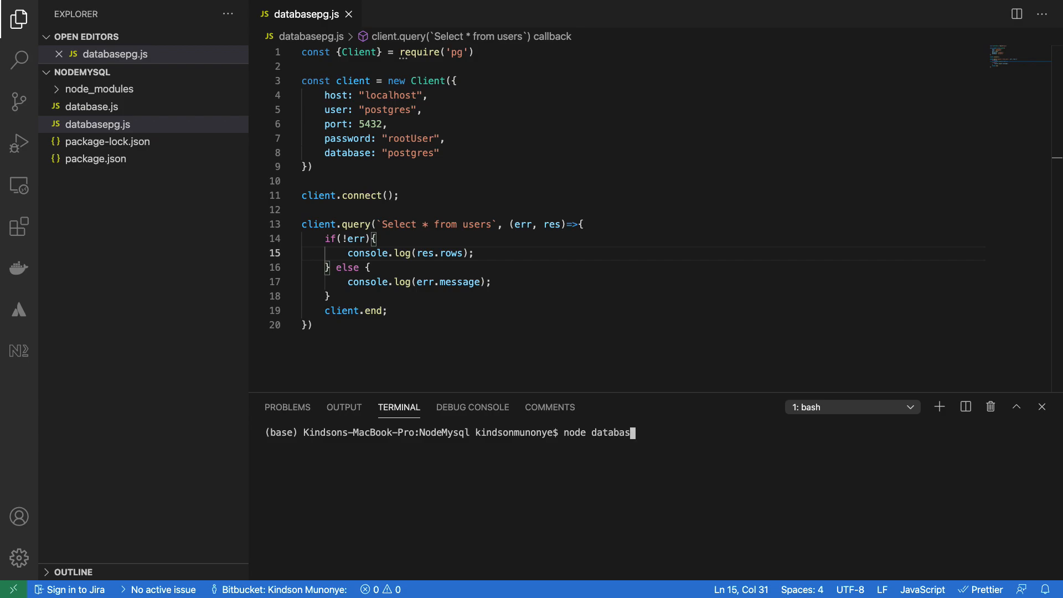
{"action": "key", "text": "Enter"}
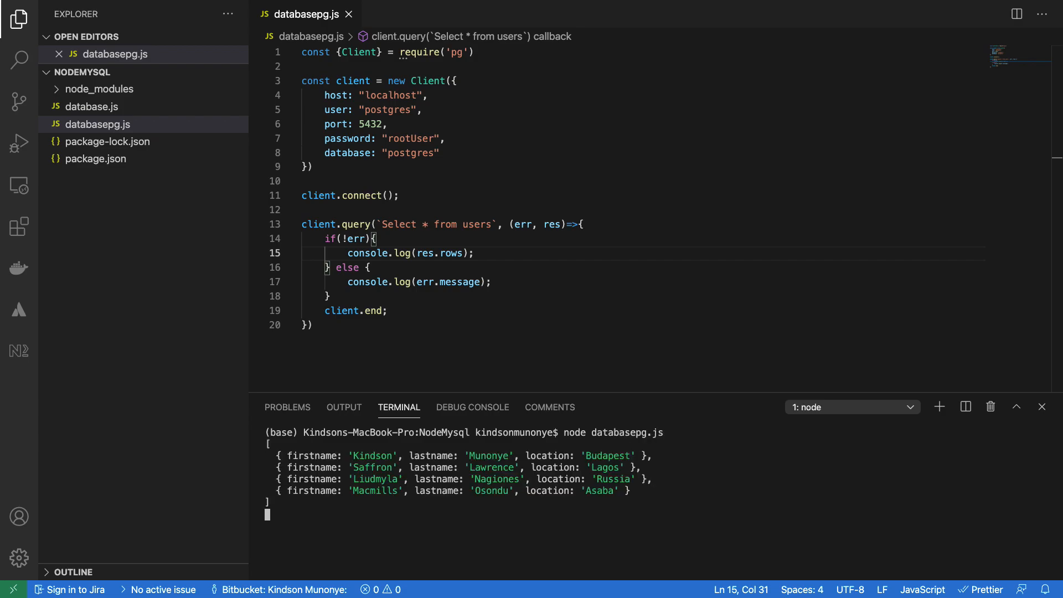
{"action": "mouse_move", "coordinate": [519, 459]}
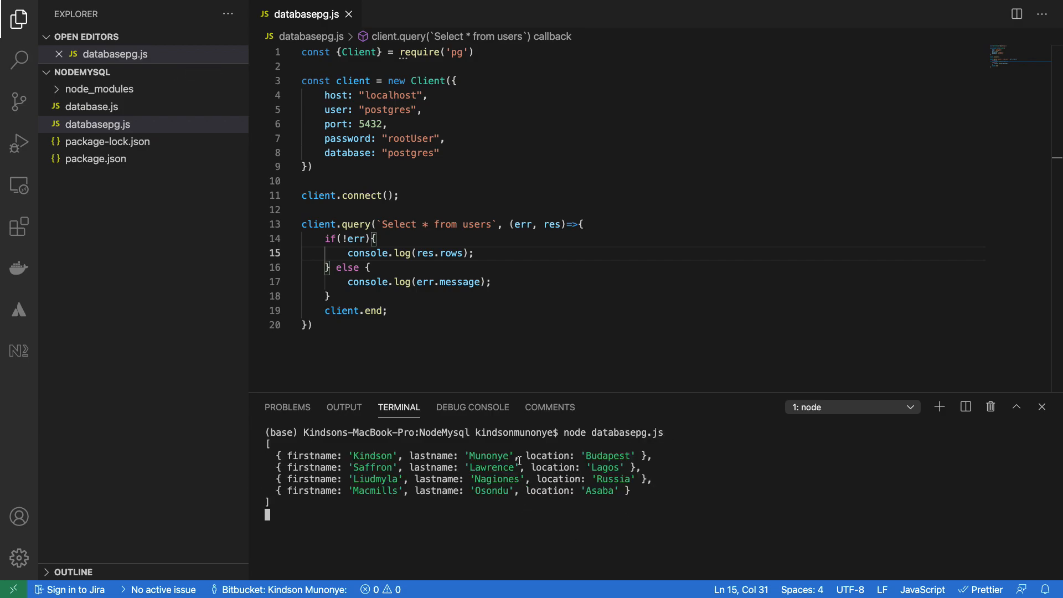
{"action": "mouse_move", "coordinate": [776, 398]}
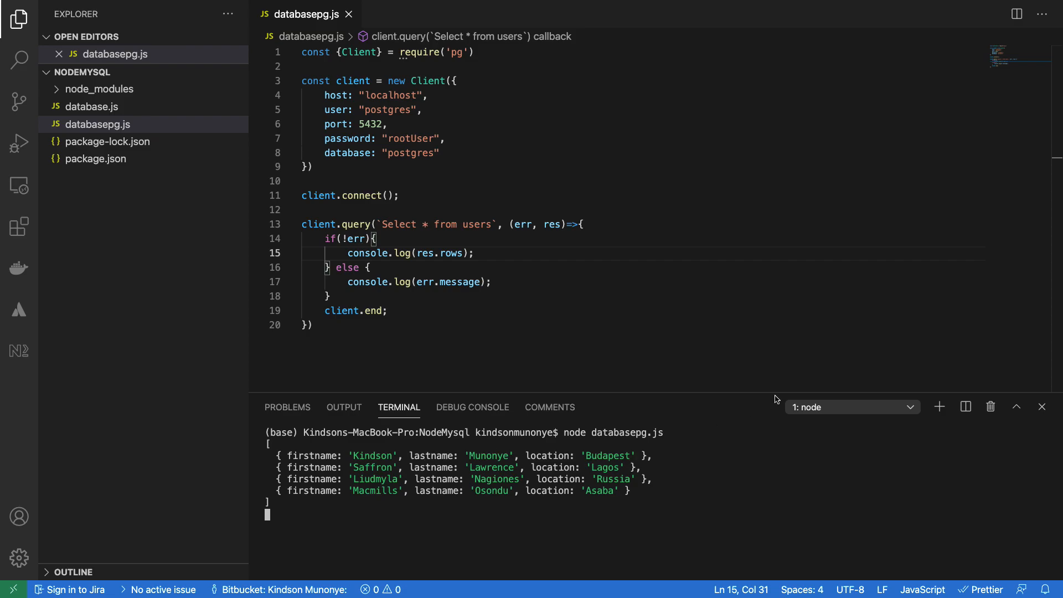